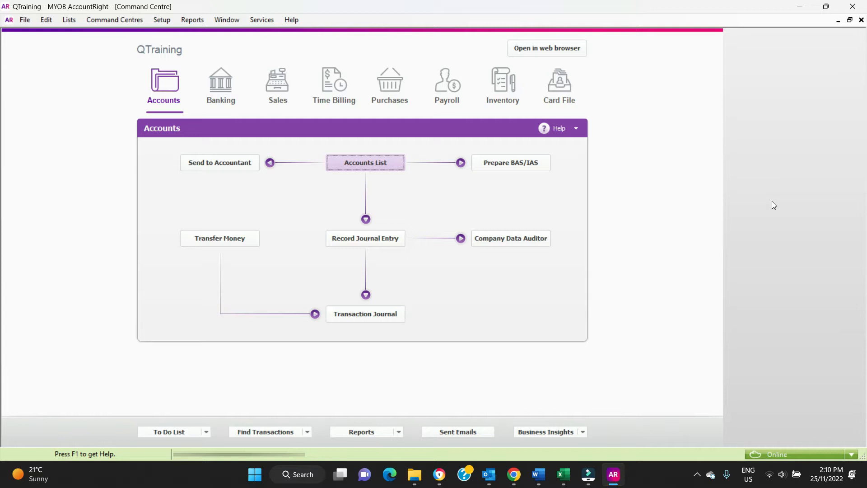
mouse_move(667, 249)
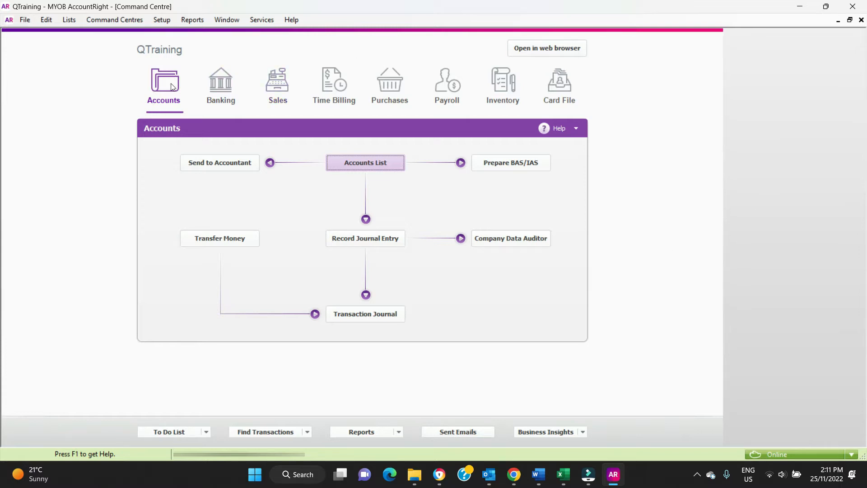
mouse_move(163, 80)
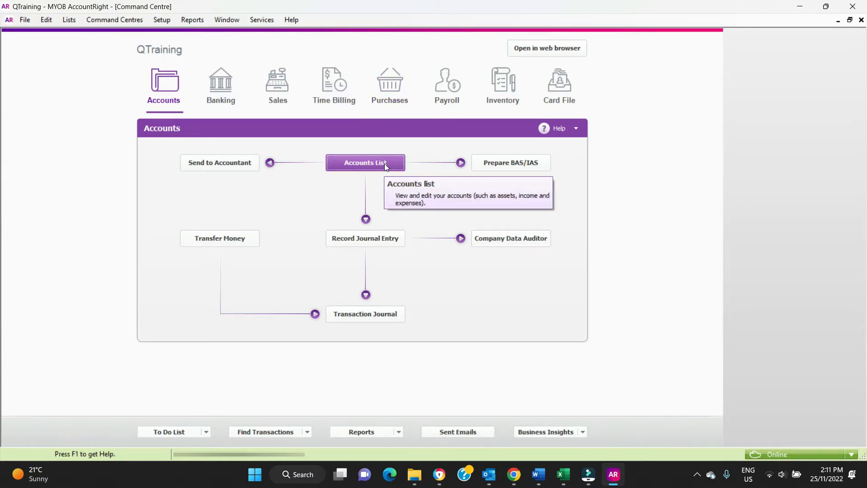
Show the Accounts List filtered to Income, viewing Services Income's details without changes.
left_click(365, 161)
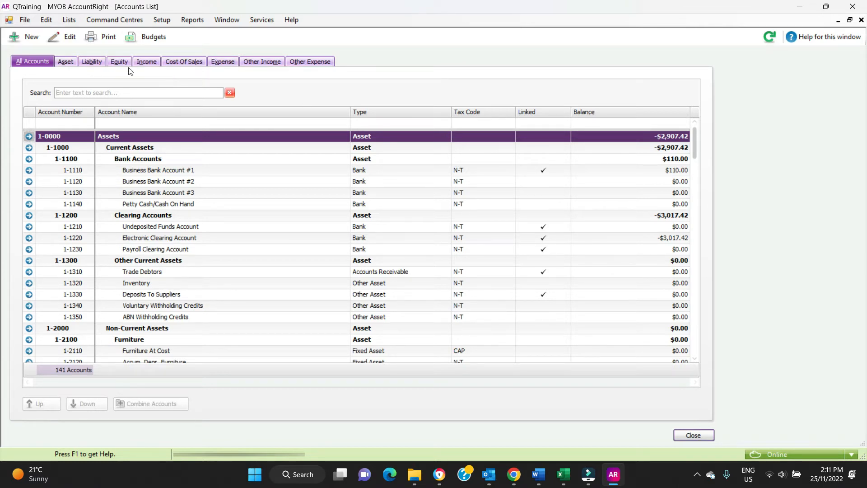
left_click(147, 62)
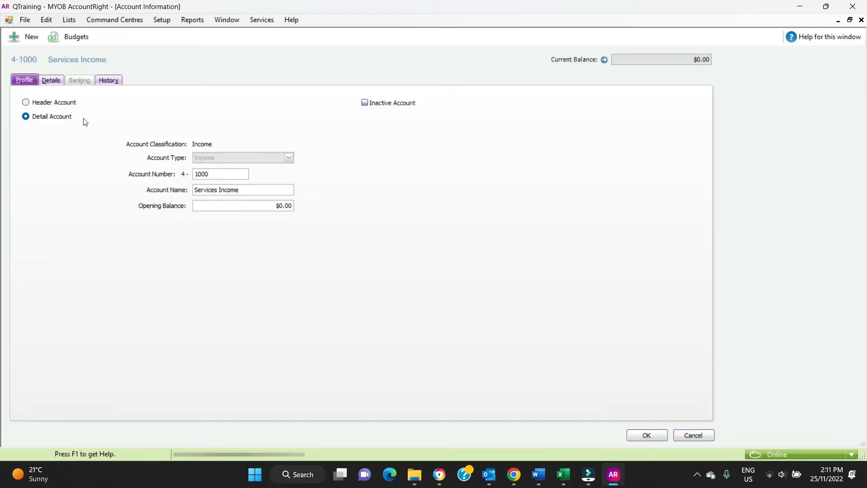
left_click(692, 435)
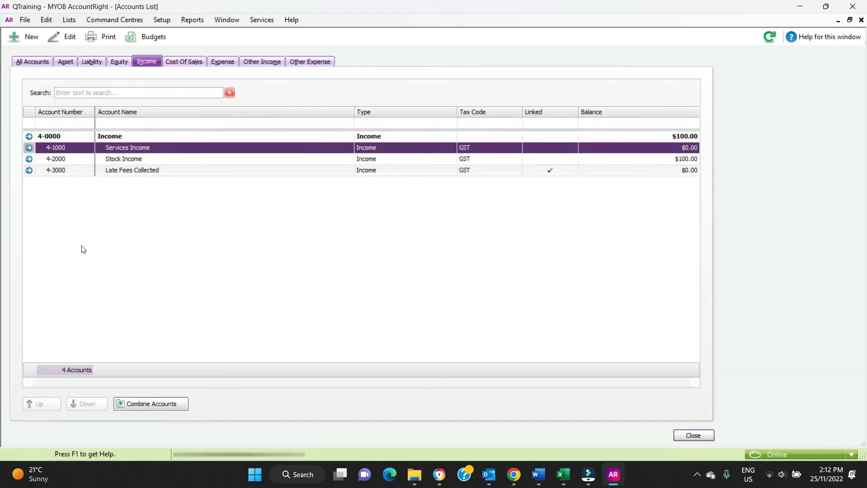
mouse_move(170, 256)
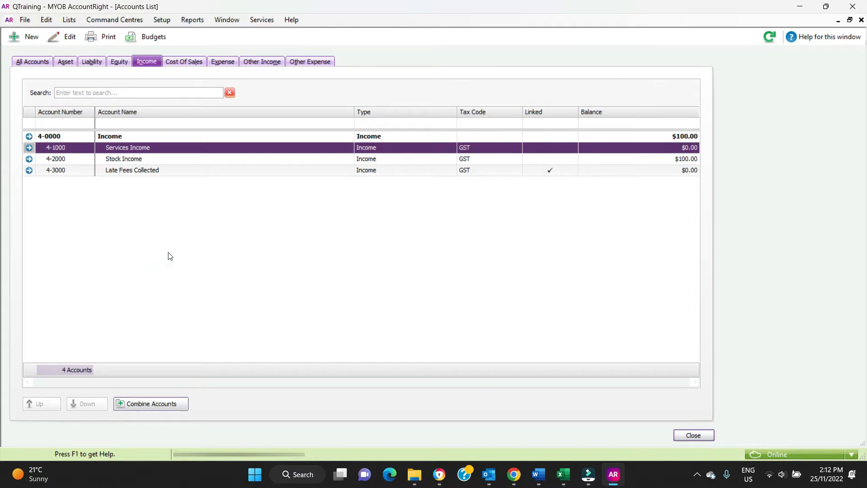
mouse_move(191, 238)
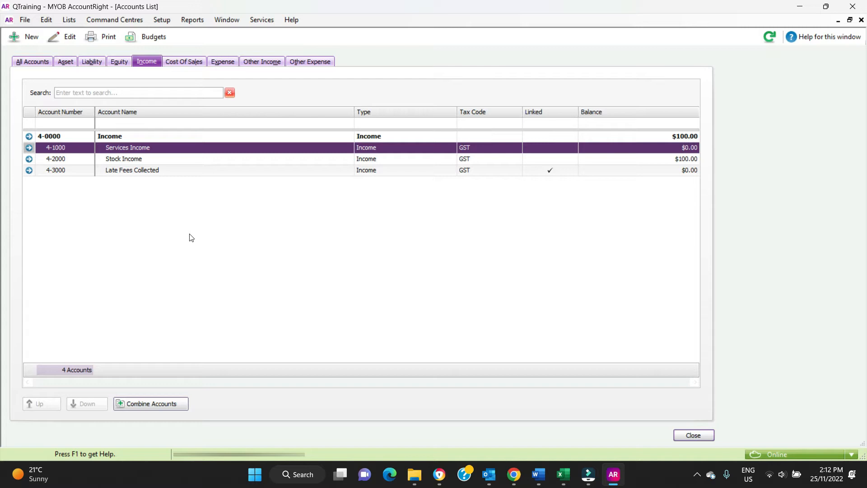
mouse_move(177, 231)
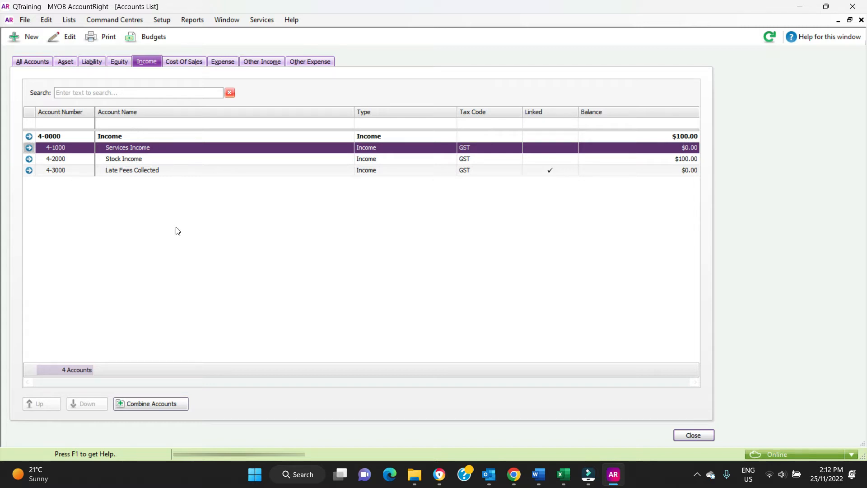
mouse_move(218, 307)
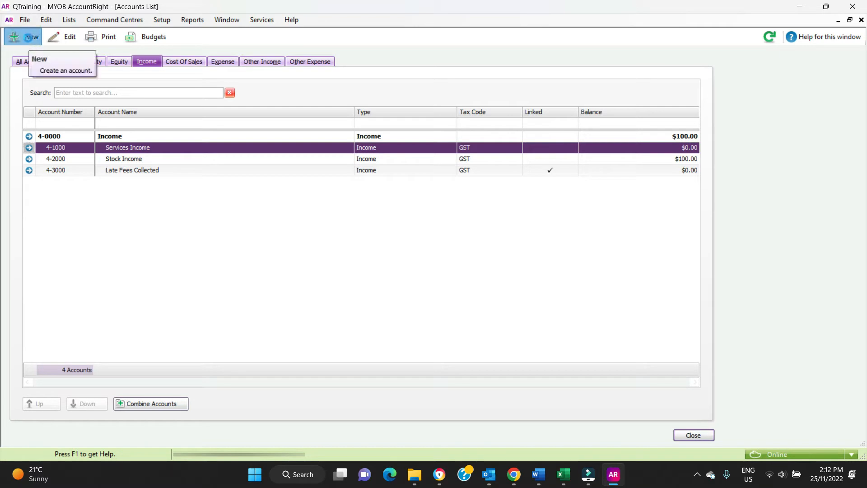
Start a new income account numbered 4000 and name it Service A, after discarding a first attempt.
left_click(30, 36)
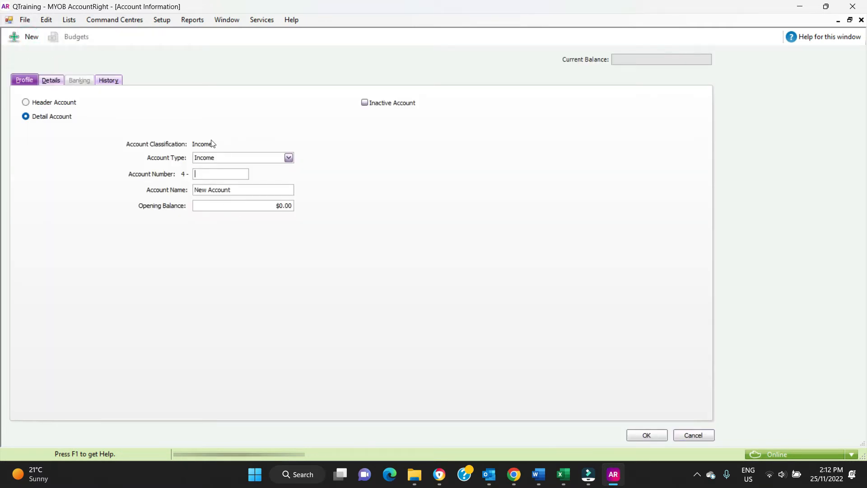
left_click(288, 157)
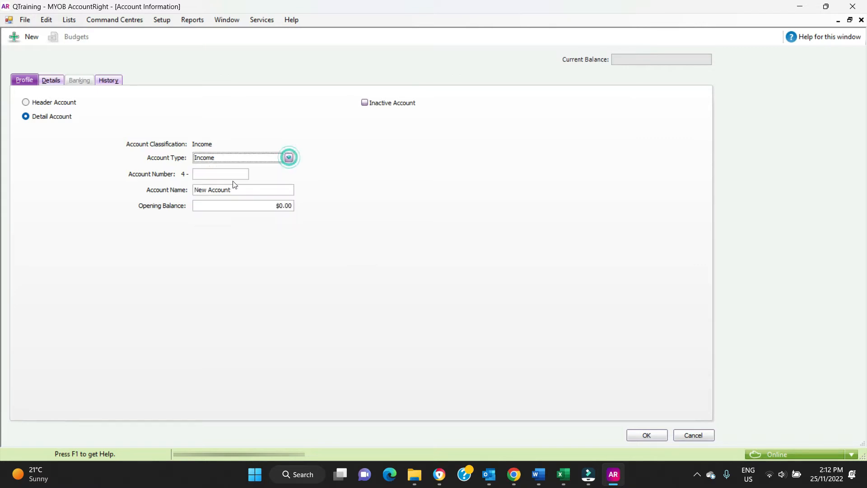
left_click(693, 435)
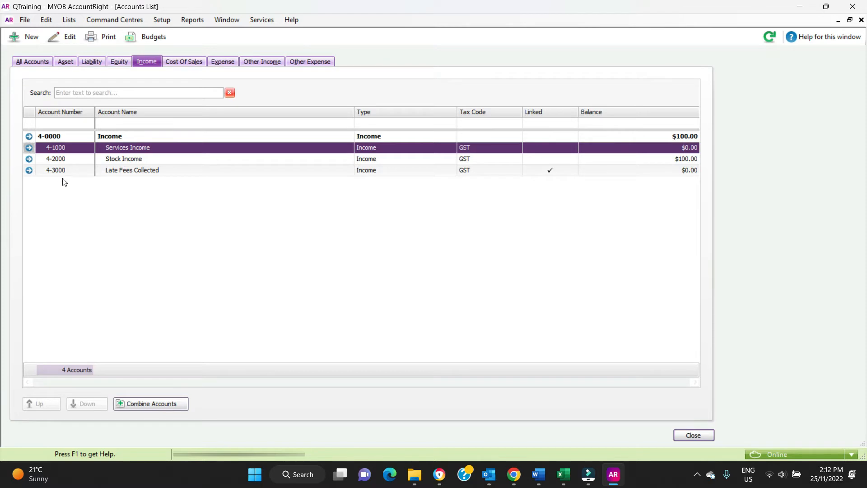
mouse_move(38, 190)
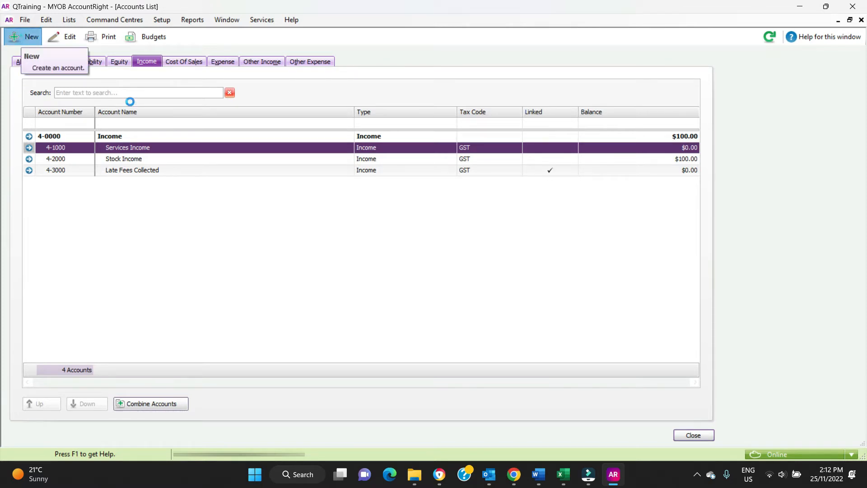
left_click(30, 36)
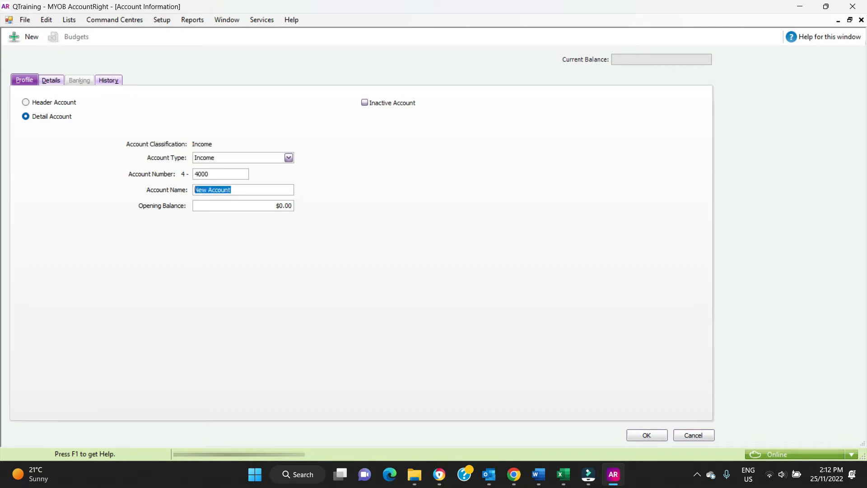
left_click(693, 435)
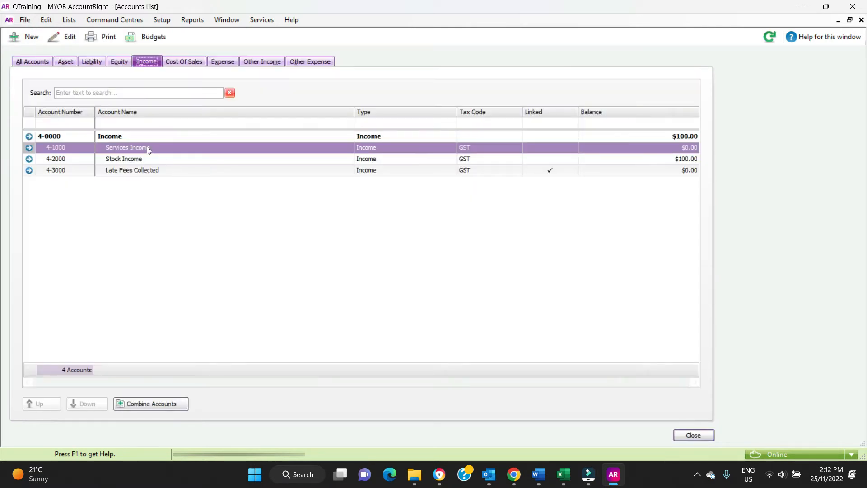
left_click(24, 36)
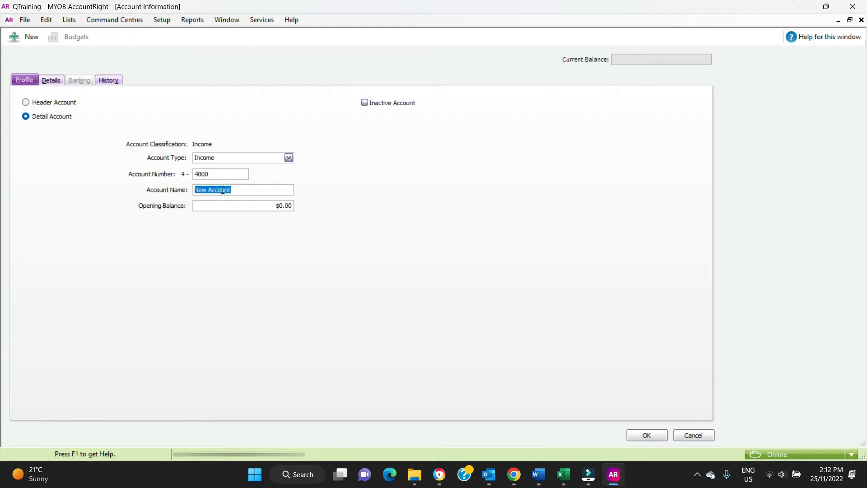
type("Service A")
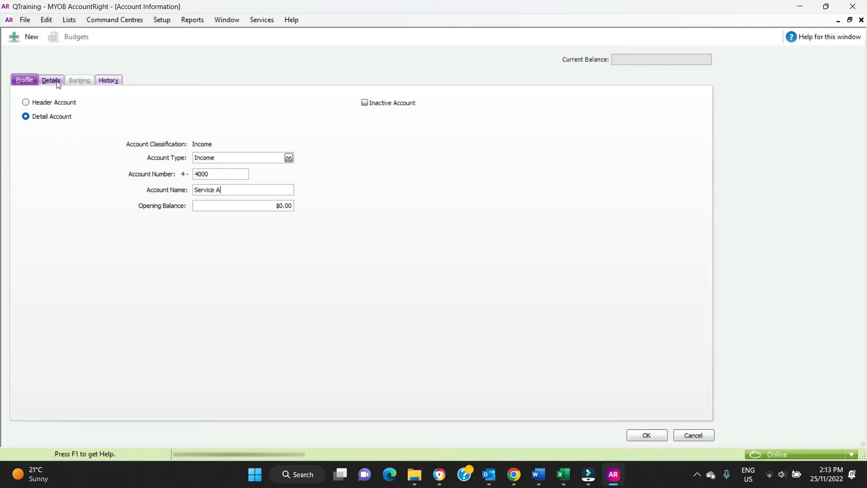
Assign the GST tax code on the Details tab and save account 4-4000 Service A.
left_click(50, 80)
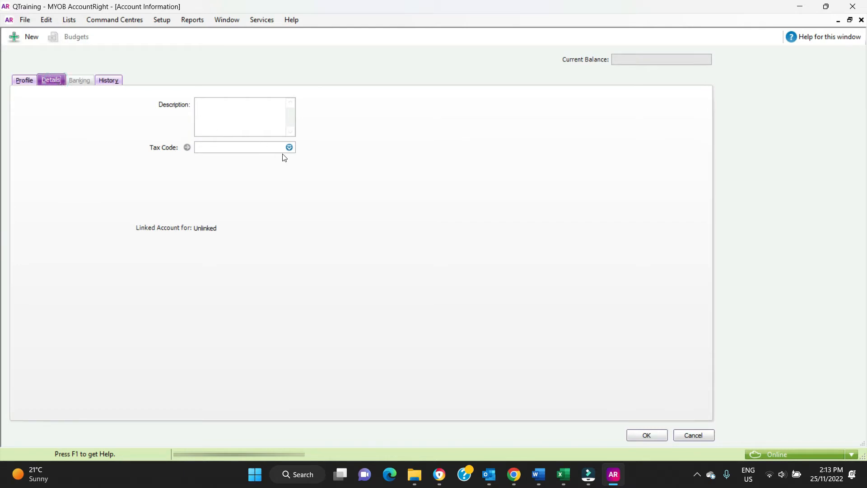
left_click(288, 148)
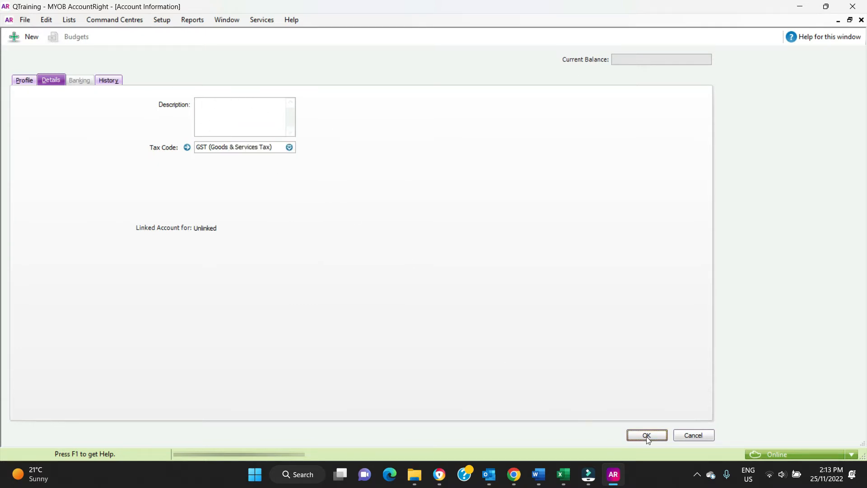
left_click(646, 434)
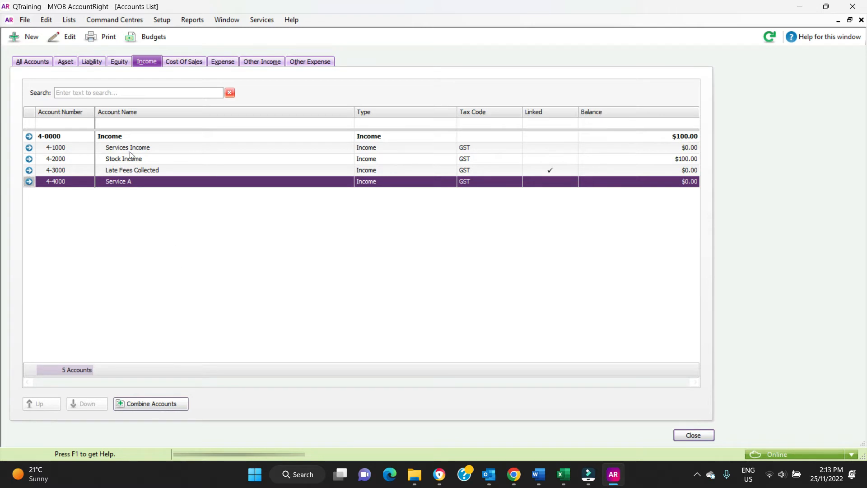
Rename account 4-1000 from Services Income to Service B and save it.
left_click(128, 147)
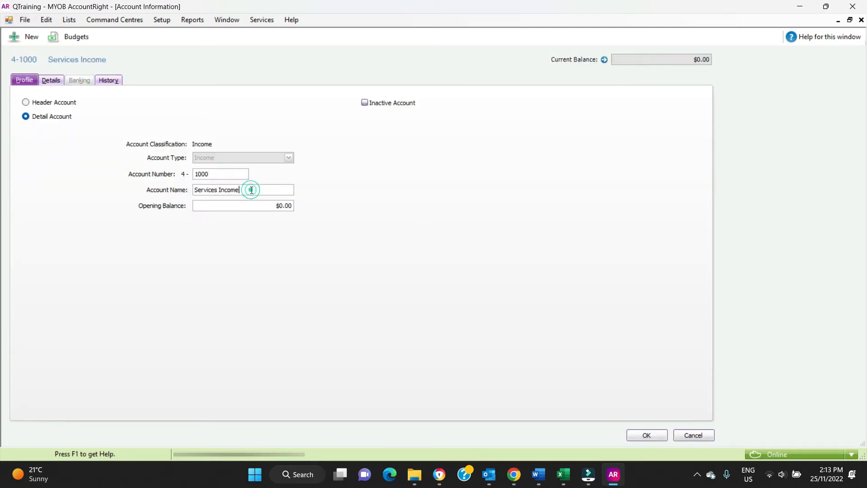
key("Backspace")
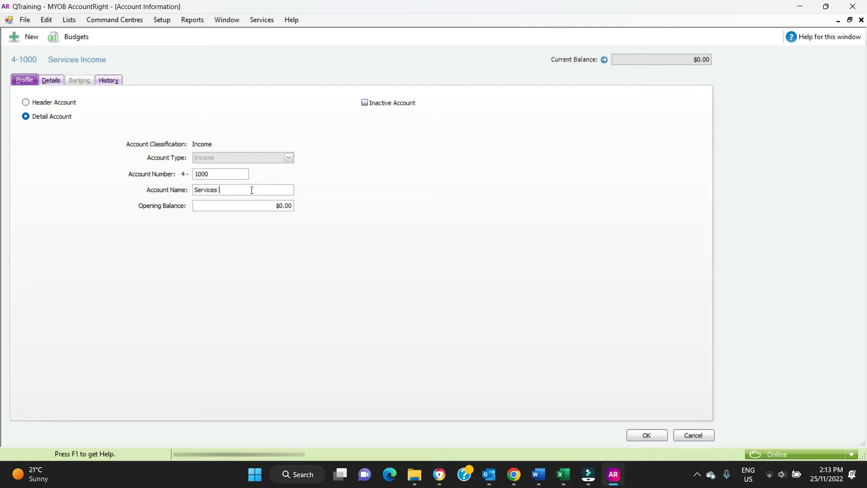
type("B")
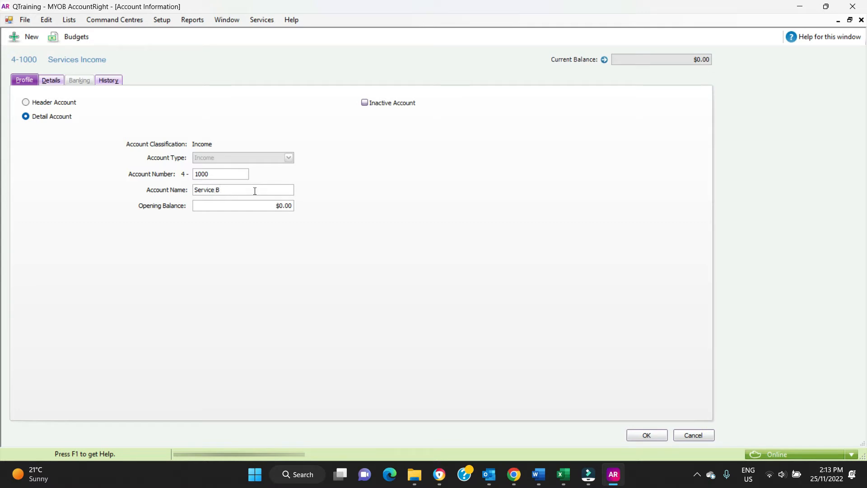
left_click(646, 434)
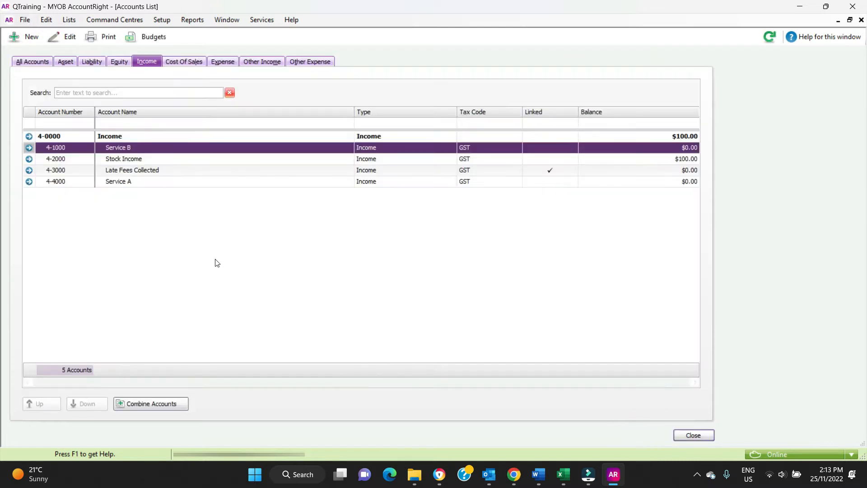
mouse_move(189, 253)
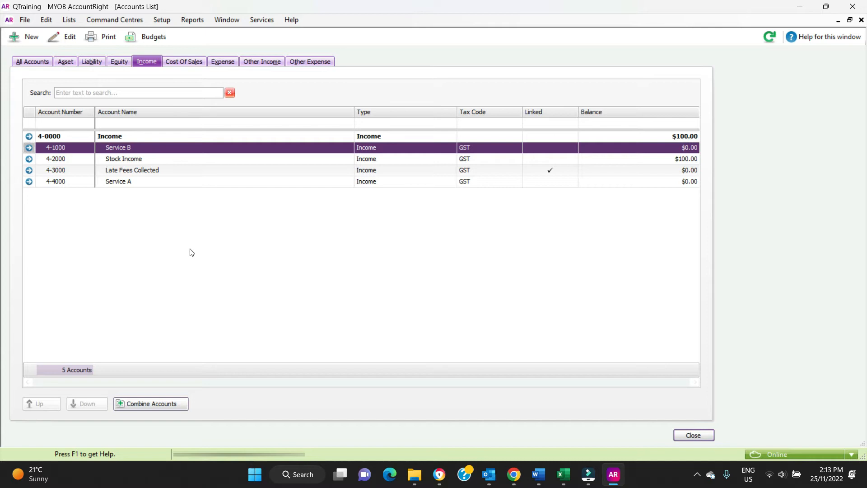
mouse_move(203, 258)
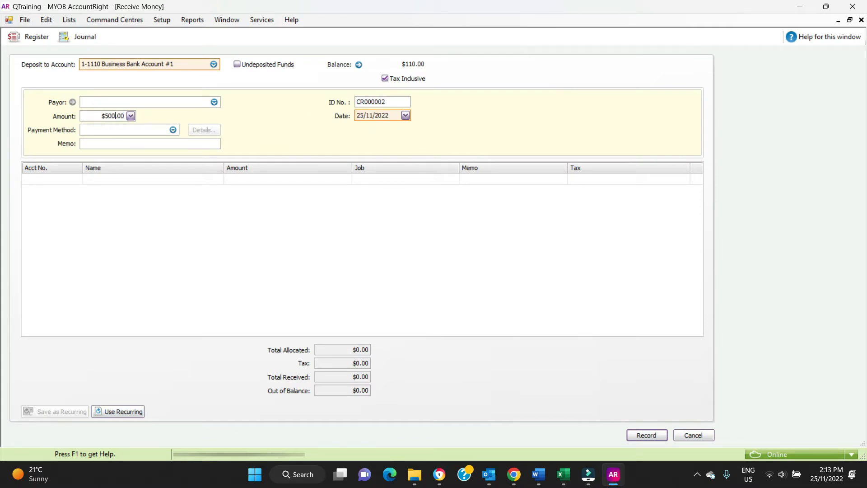
Record a $500.00 receipt with memo Service A Income allocated to 4-4000 Service A.
key("Tab")
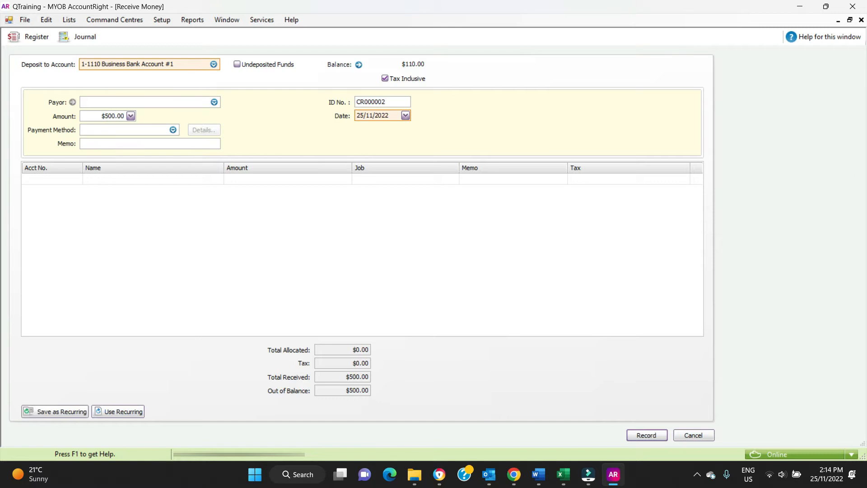
type("Service B I")
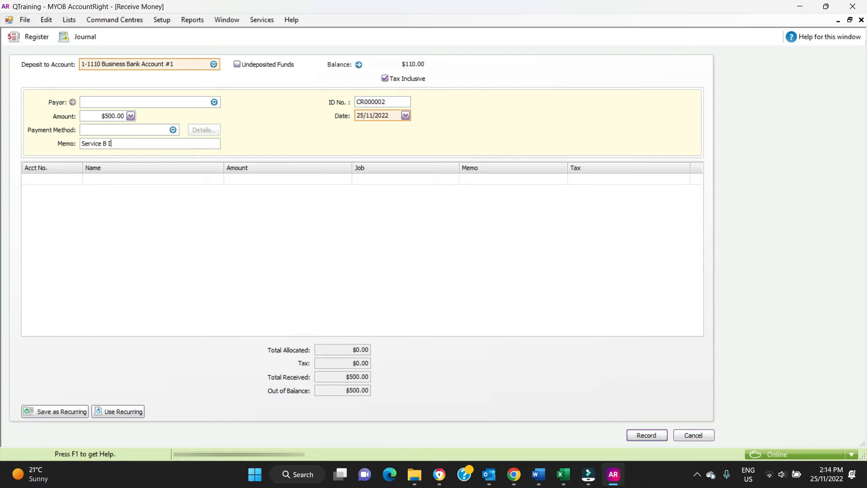
type("ncome")
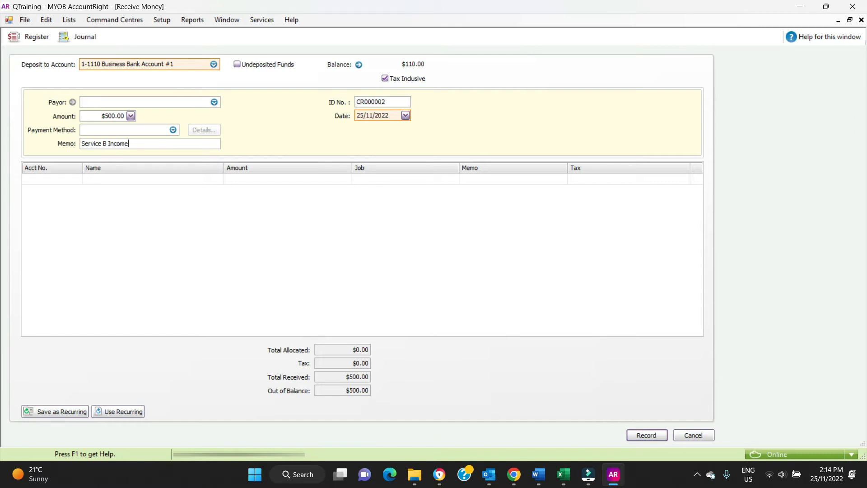
left_click(50, 178)
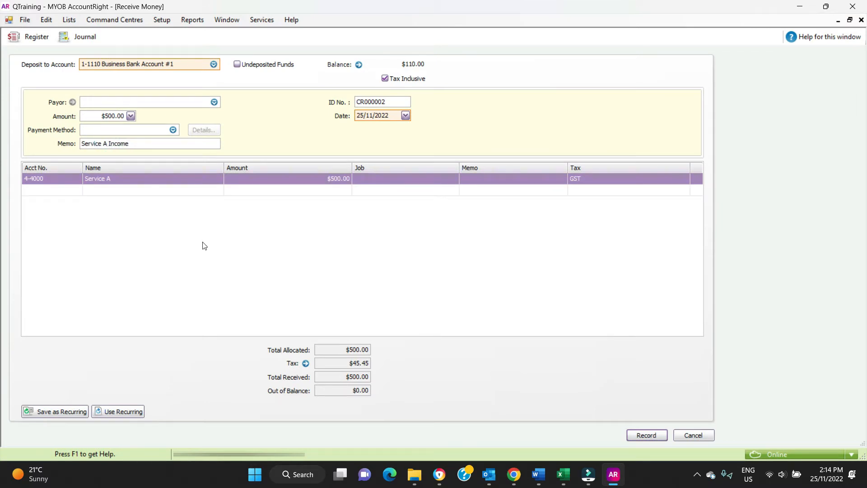
left_click(287, 178)
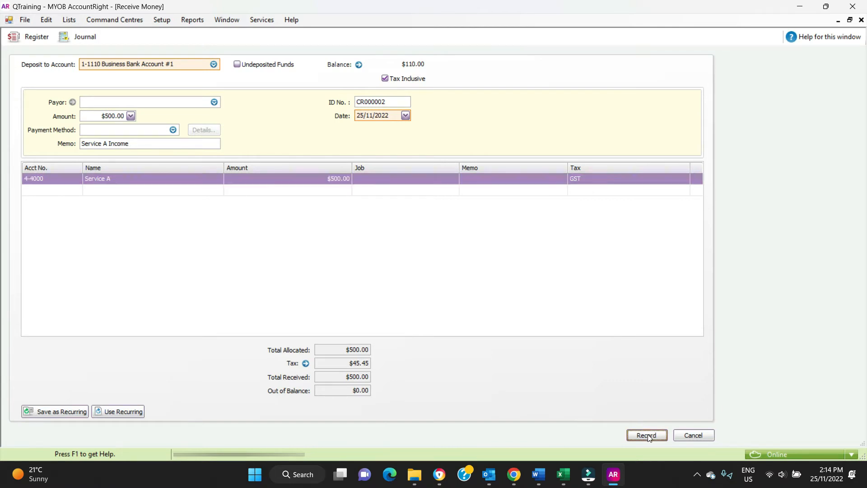
left_click(646, 436)
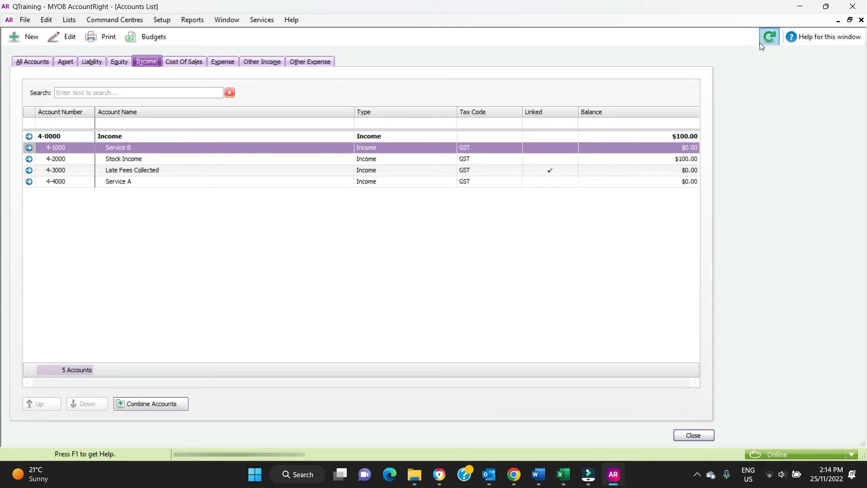
Refresh the balances so Service A shows $454.55, then close the Accounts List.
left_click(768, 36)
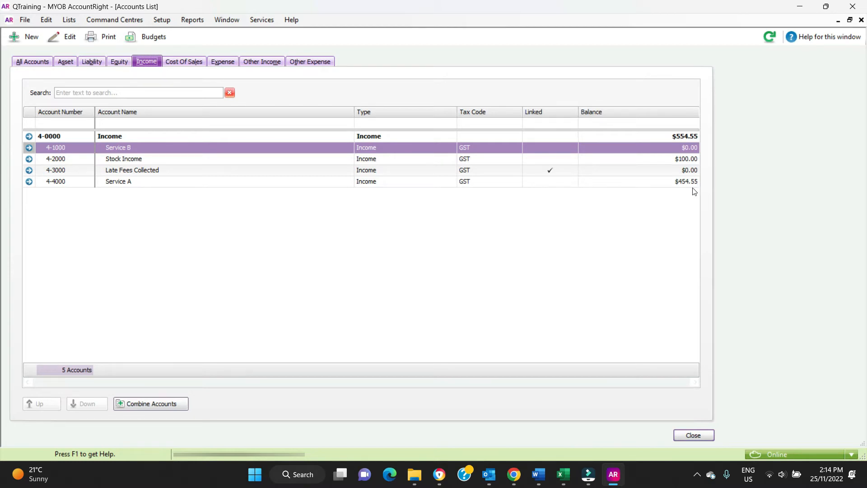
mouse_move(141, 197)
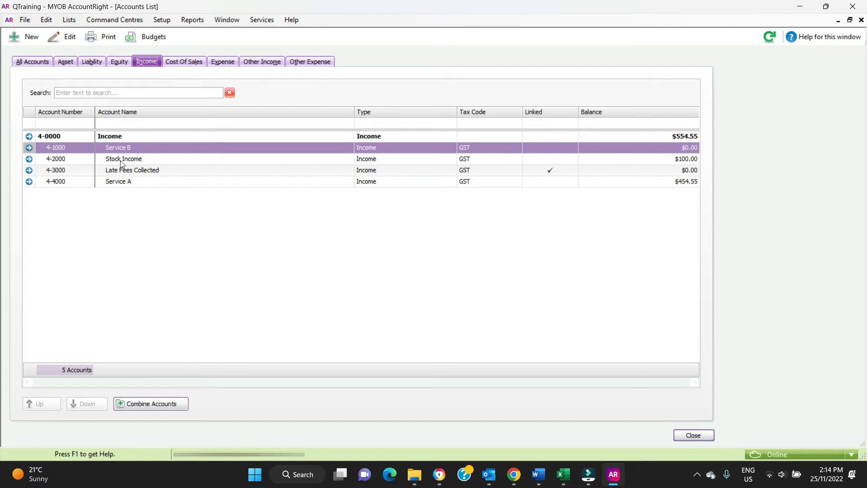
mouse_move(262, 287)
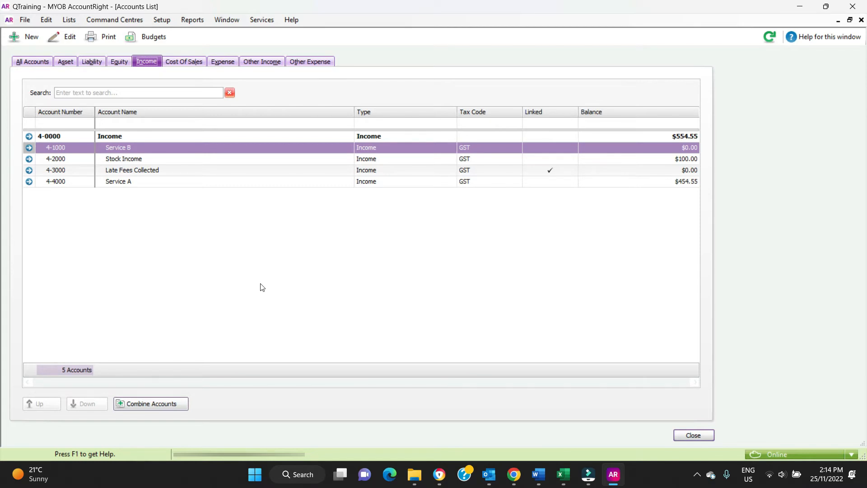
left_click(693, 434)
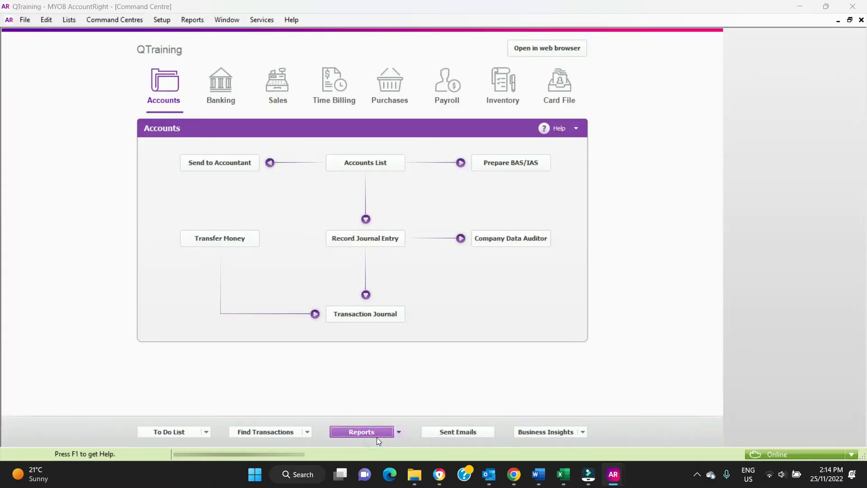
Display the Profit & Loss Statement for 1/11/2022–25/11/2022 from the Reports index.
left_click(360, 432)
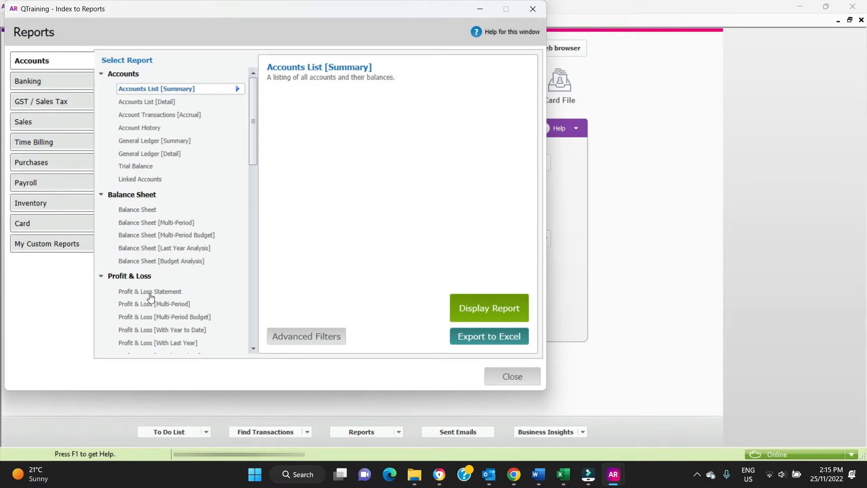
left_click(149, 292)
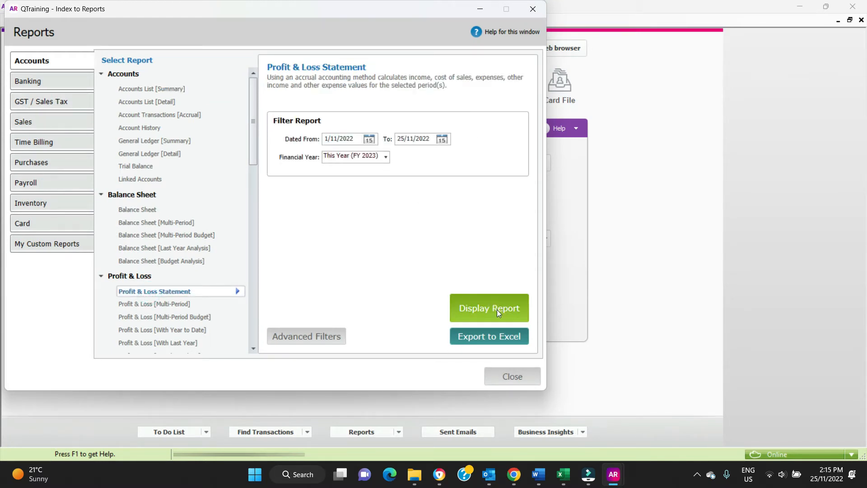
left_click(489, 308)
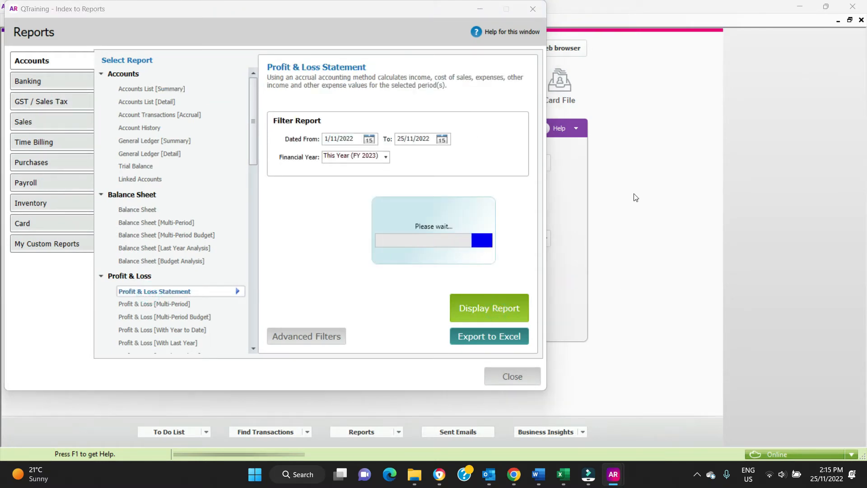
left_click(488, 308)
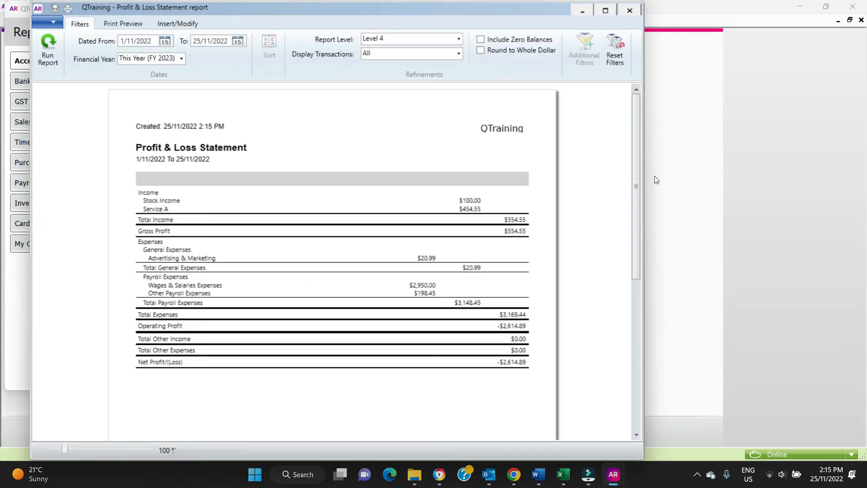
mouse_move(489, 205)
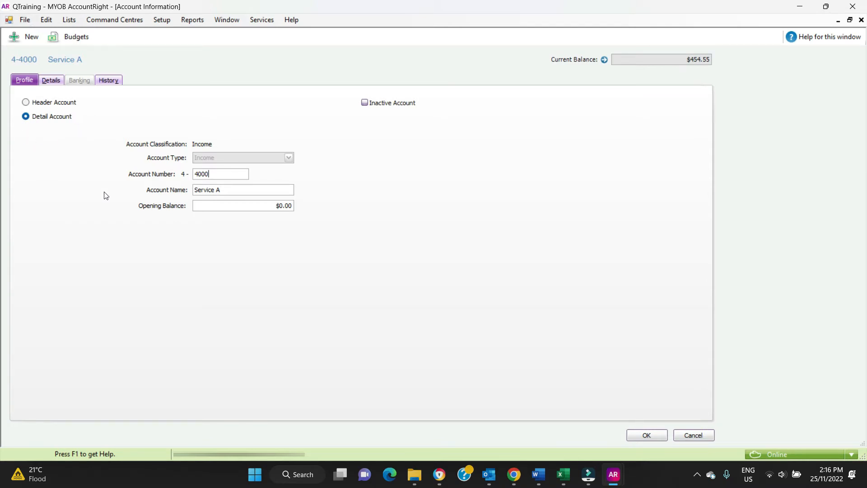
Cancel out of Service A's details and select Late Fees Collected, then Service A, in the Income list.
left_click(645, 434)
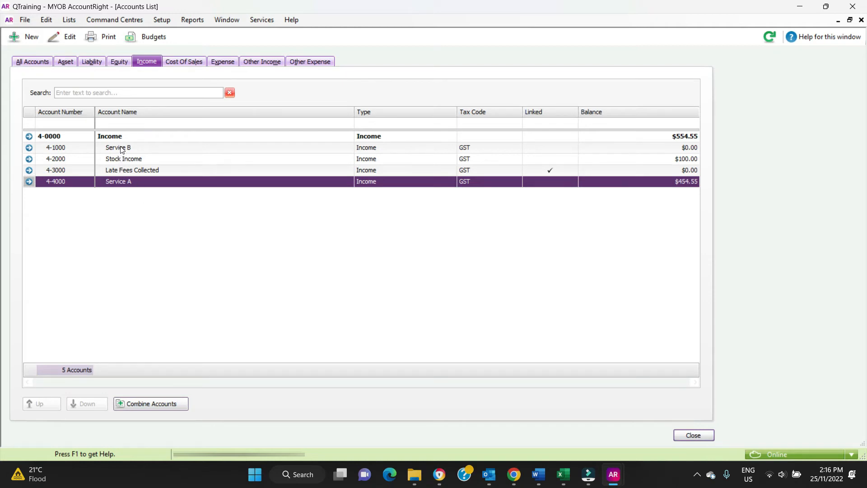
left_click(131, 170)
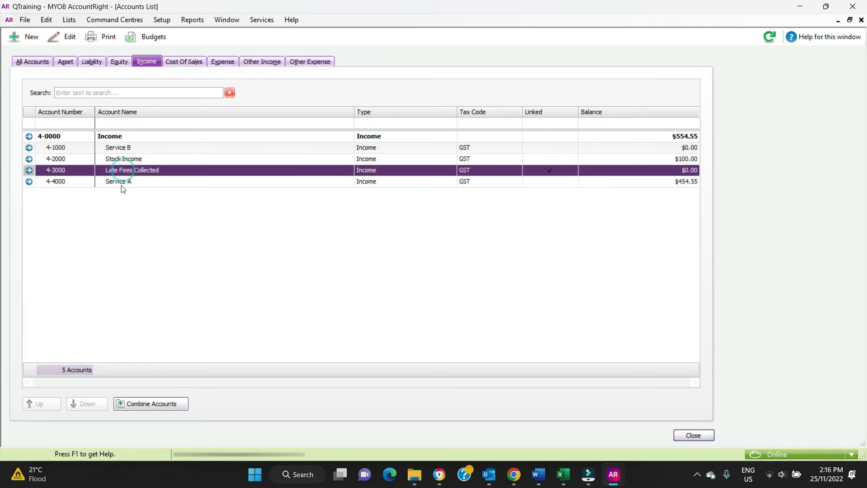
left_click(118, 181)
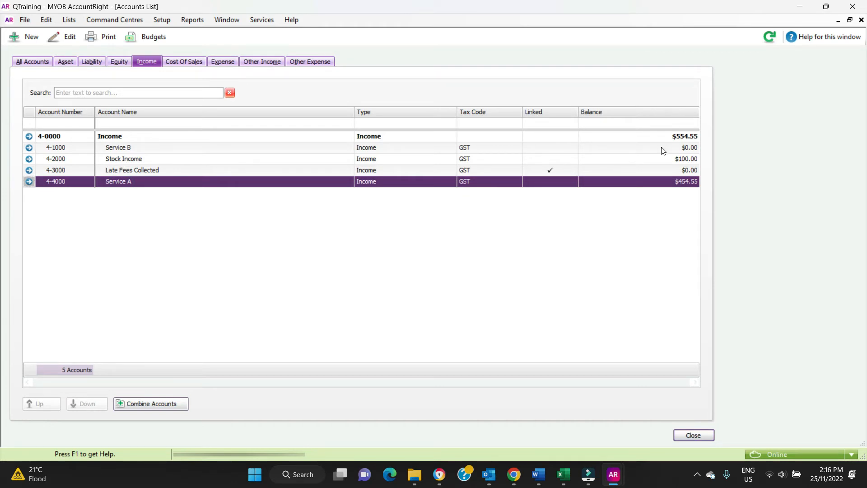
mouse_move(66, 142)
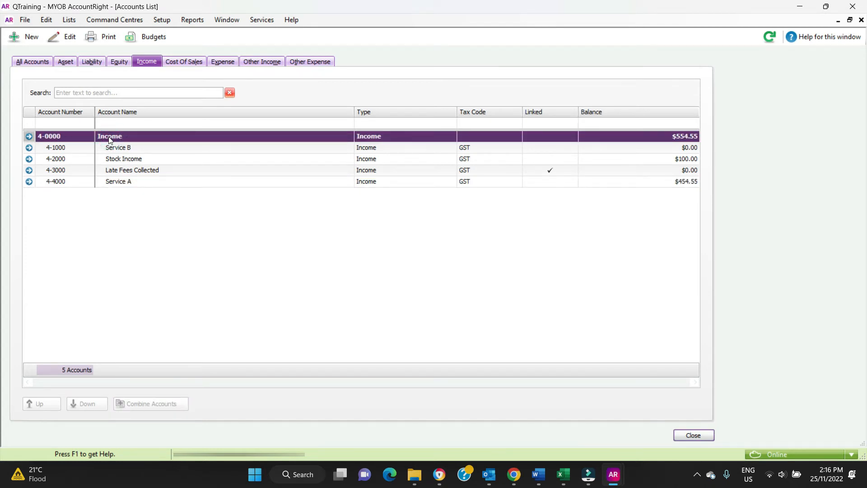
double_click(109, 137)
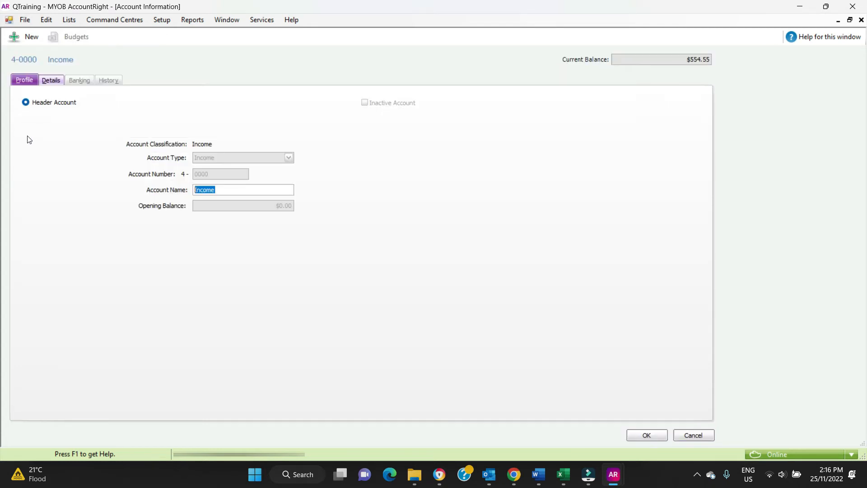
left_click(693, 434)
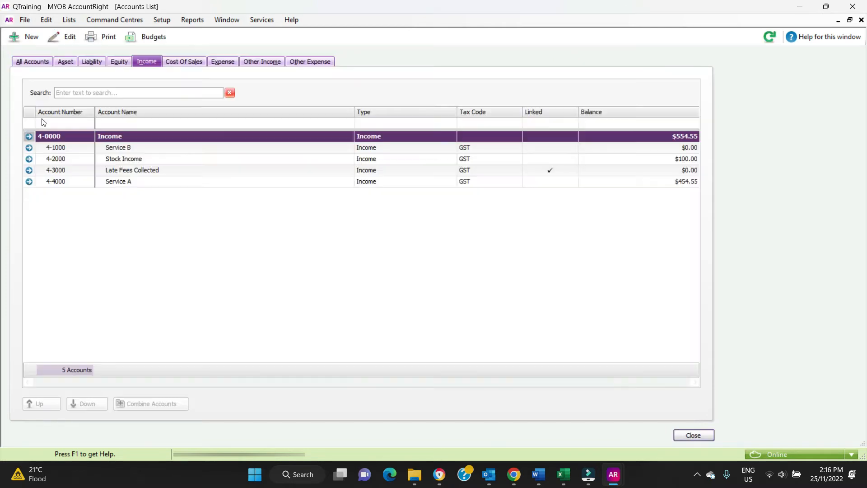
mouse_move(388, 135)
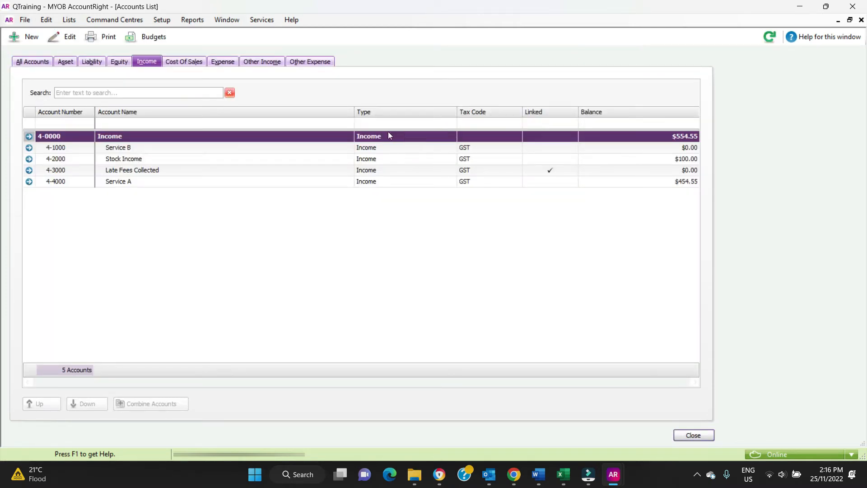
mouse_move(689, 150)
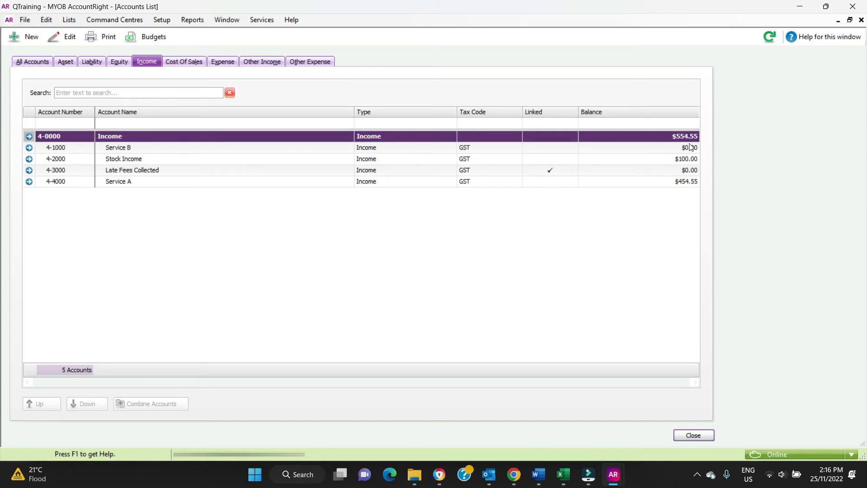
mouse_move(691, 149)
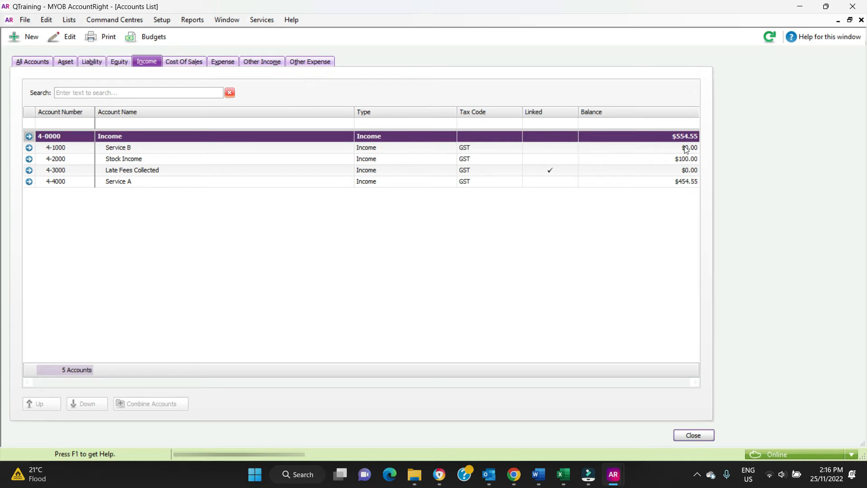
mouse_move(694, 194)
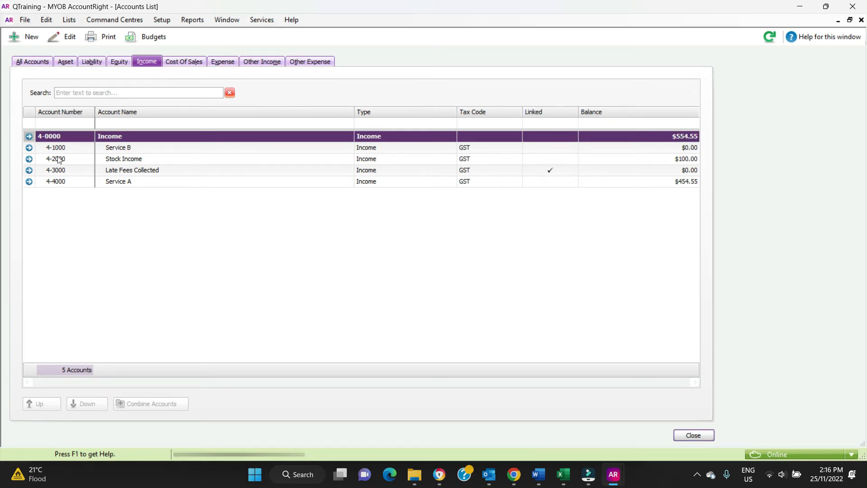
Create expense account 6-2850 Test Account with the FRE tax code and save it.
left_click(222, 61)
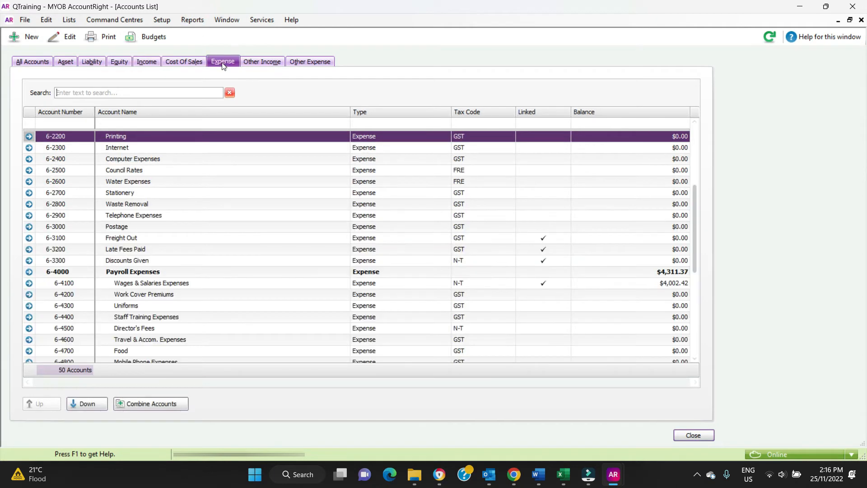
mouse_move(778, 184)
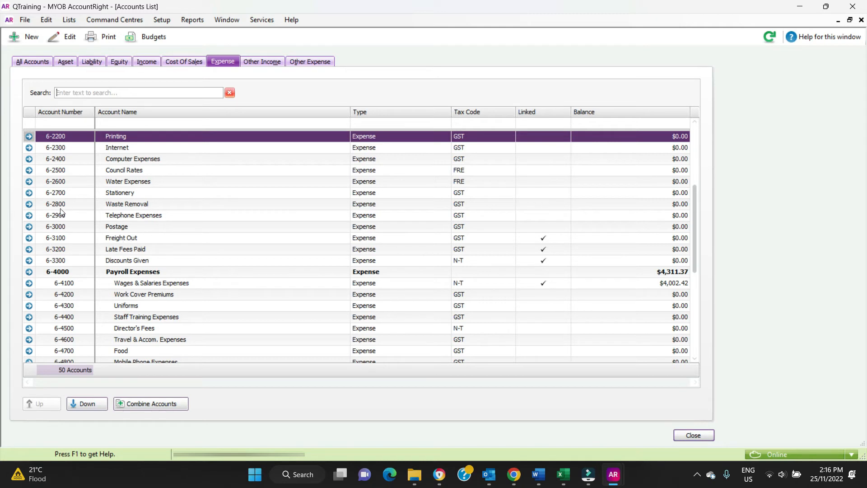
mouse_move(60, 215)
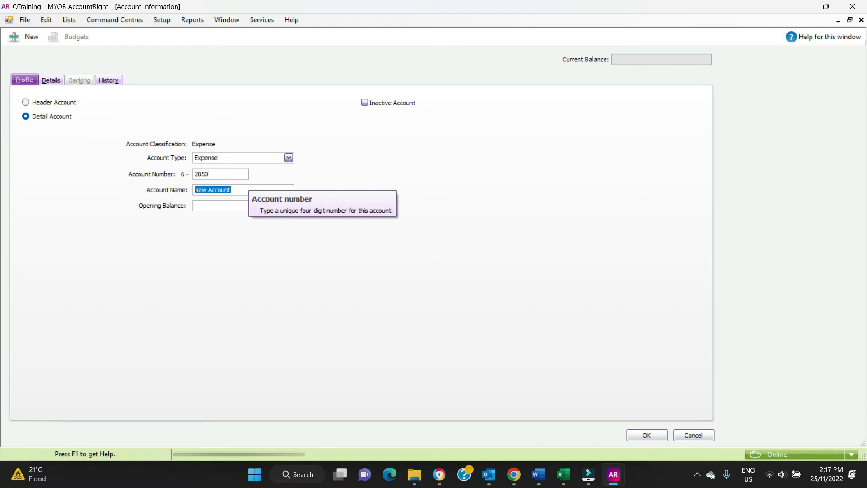
type("Test")
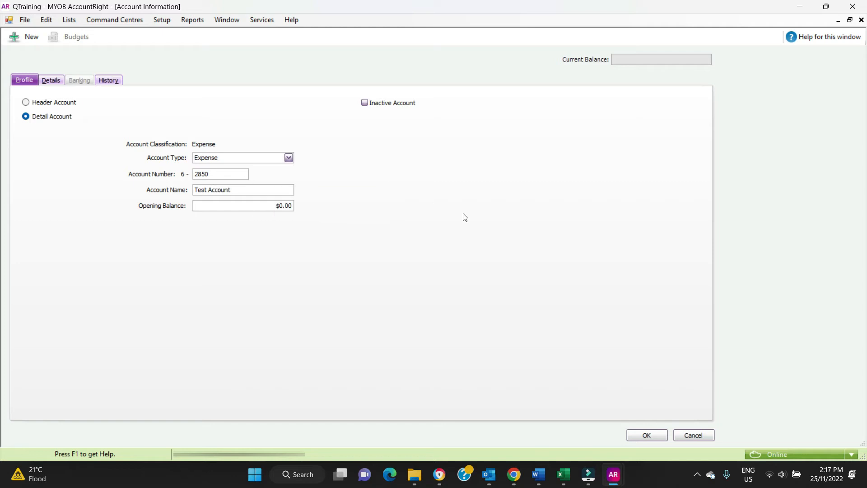
left_click(646, 434)
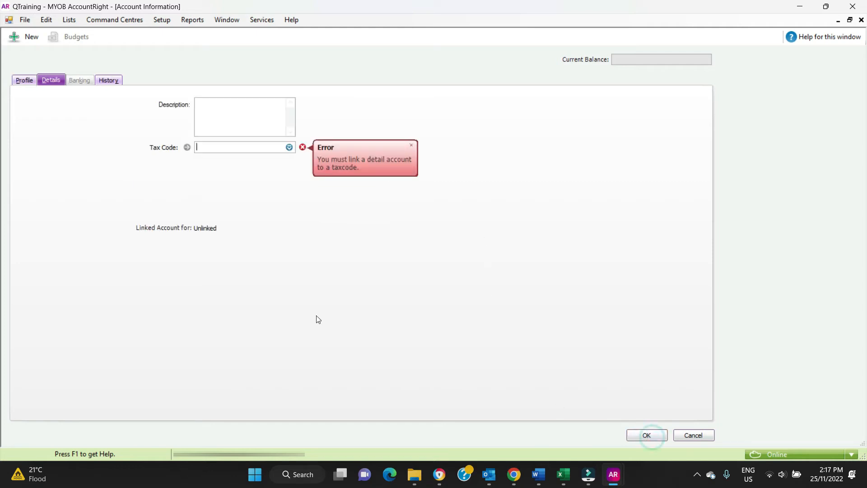
mouse_move(289, 147)
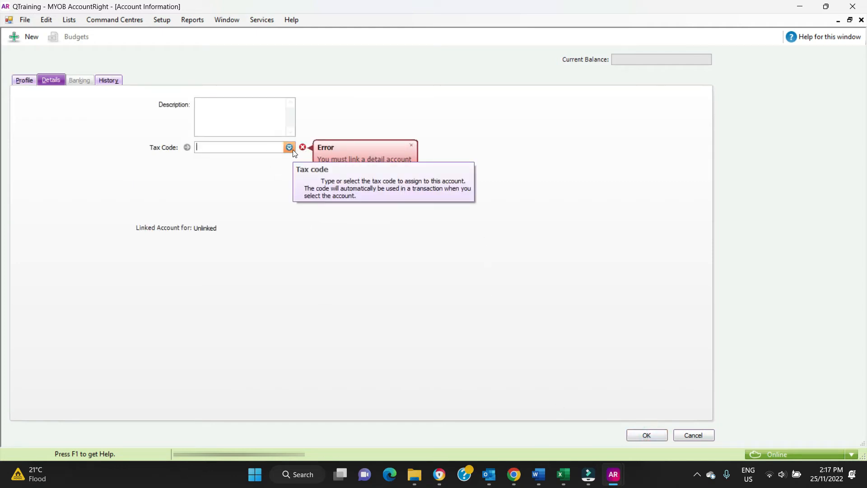
left_click(289, 147)
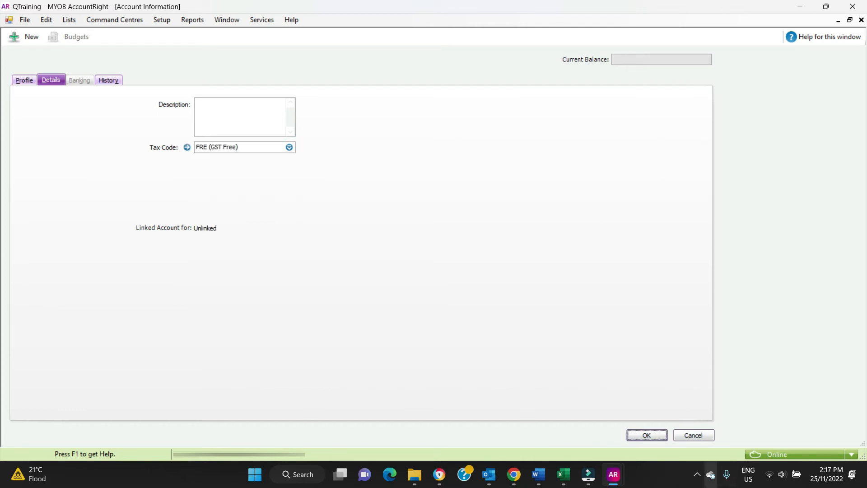
left_click(645, 434)
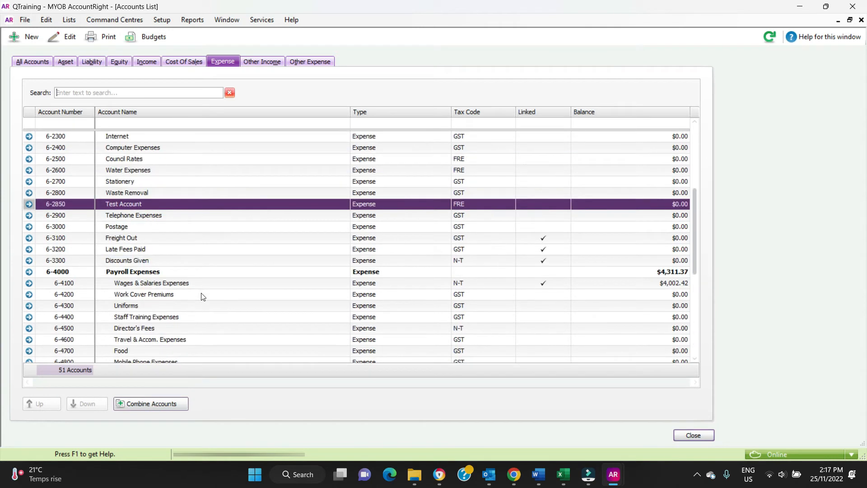
mouse_move(144, 208)
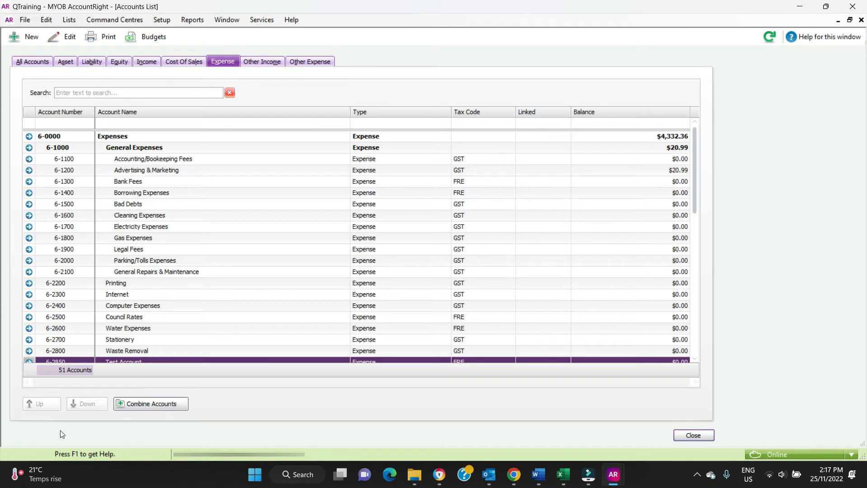
mouse_move(80, 350)
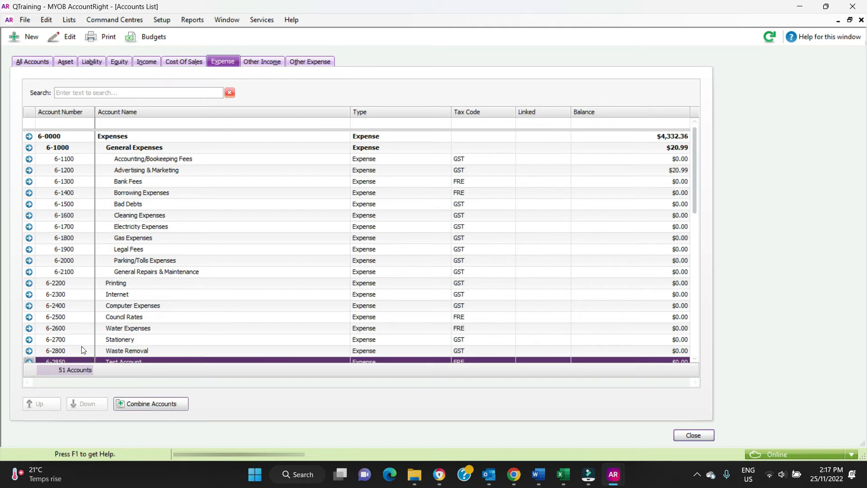
mouse_move(48, 396)
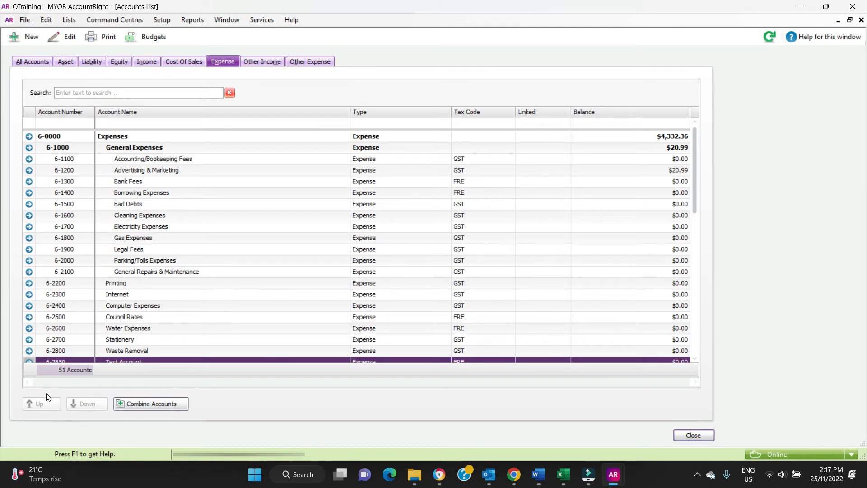
mouse_move(90, 439)
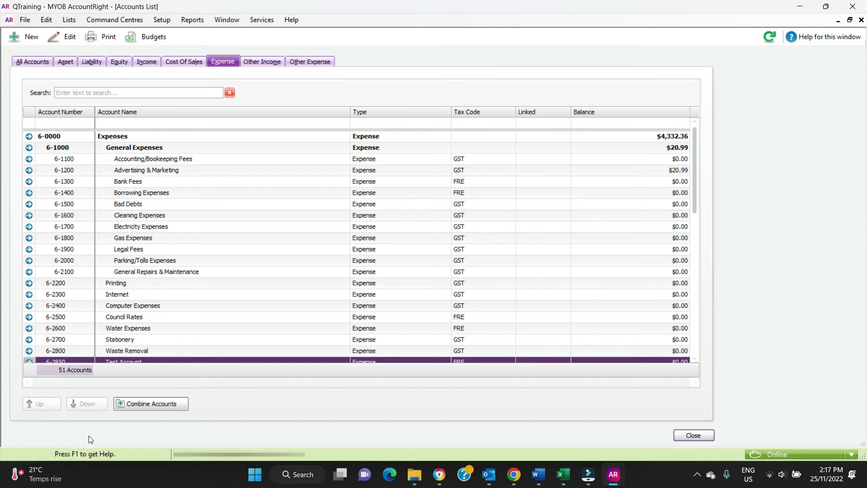
mouse_move(146, 206)
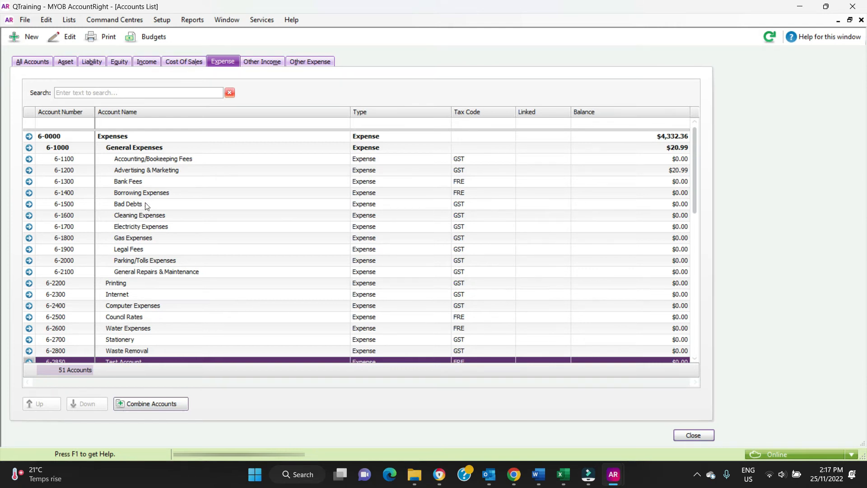
mouse_move(455, 380)
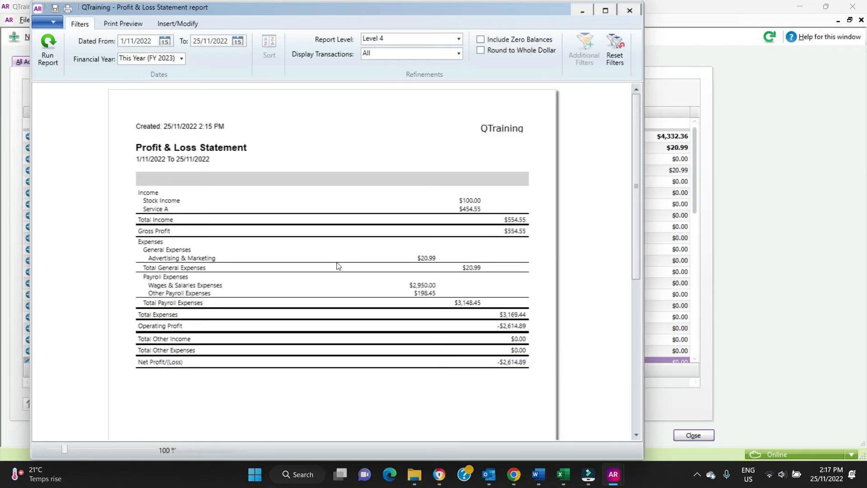
left_click(693, 435)
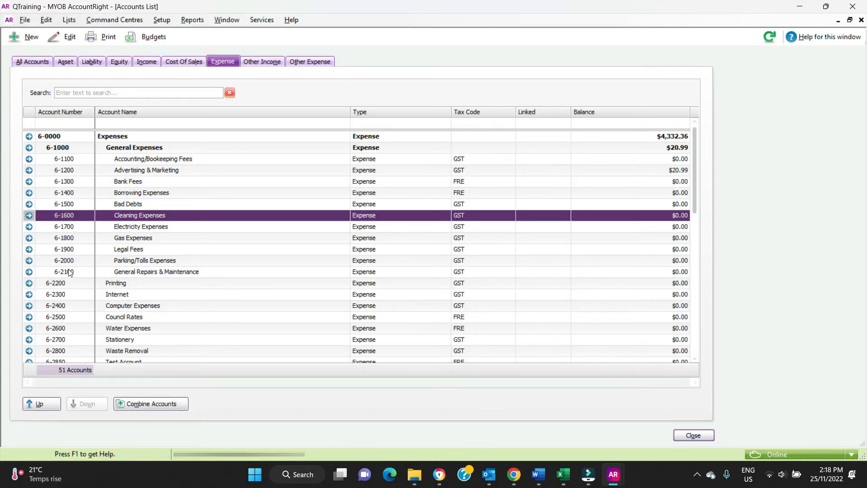
mouse_move(50, 340)
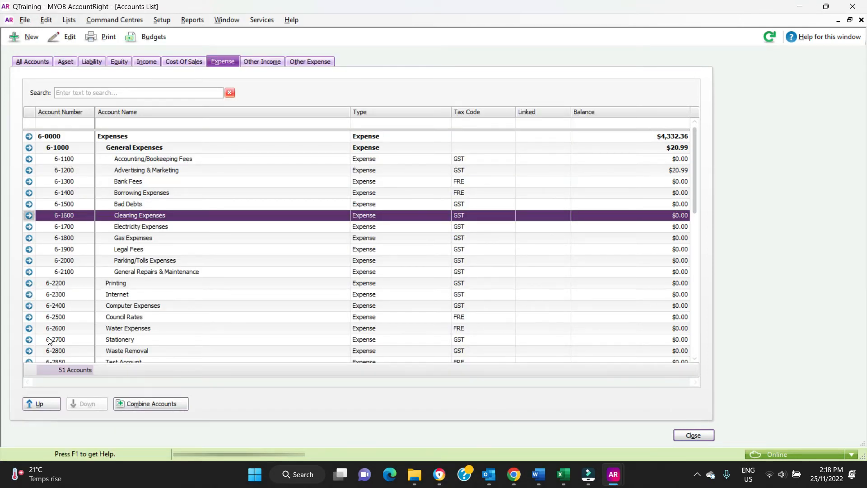
Raise Cleaning Expenses, Bad Debts, Borrowing Expenses and Bank Fees from level 3 to level 2.
left_click(40, 403)
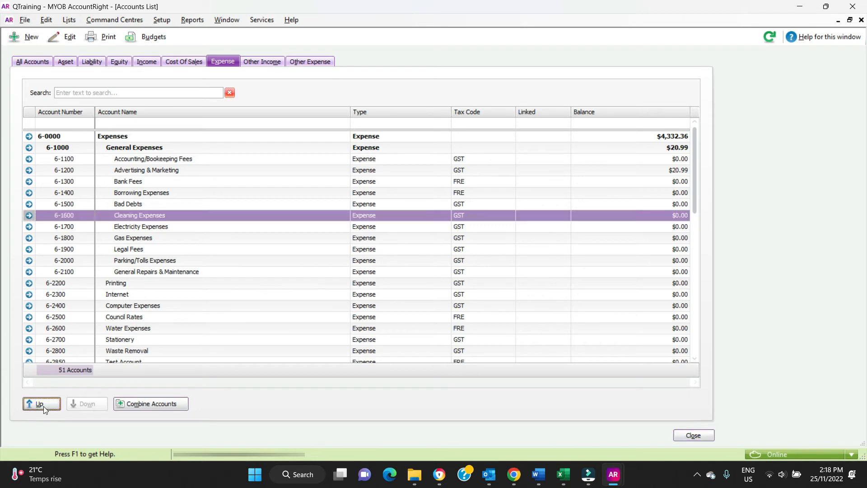
left_click(41, 402)
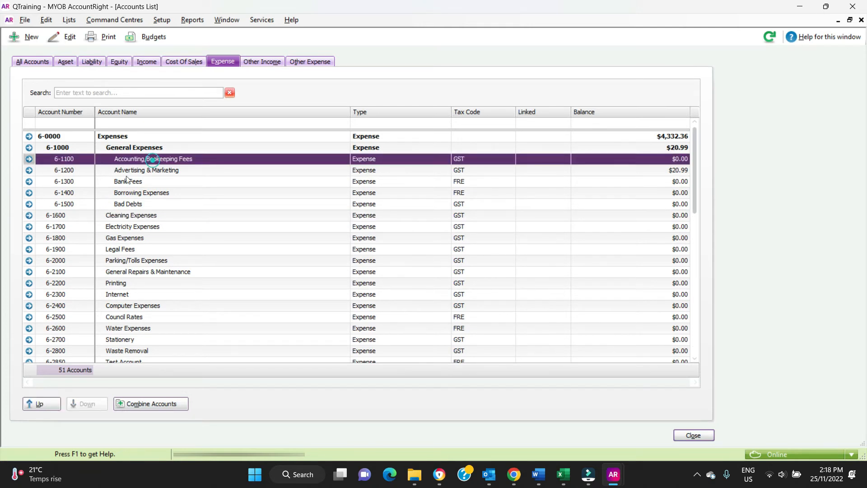
left_click(128, 203)
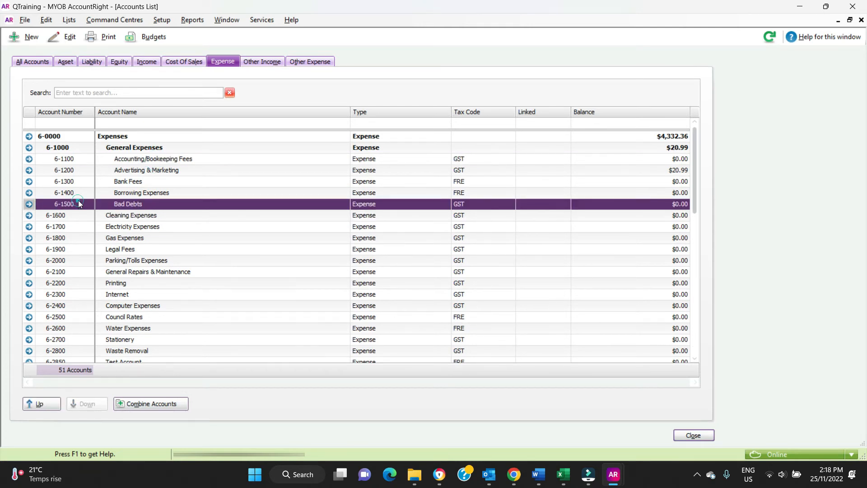
left_click(39, 404)
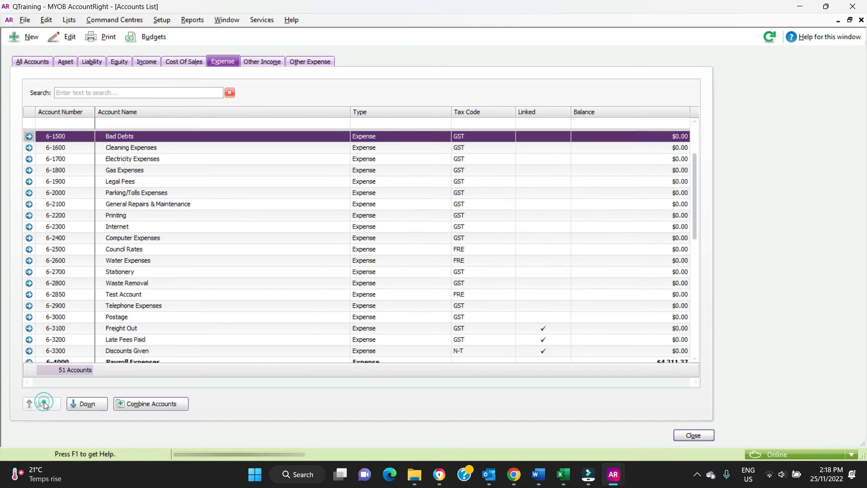
left_click(44, 403)
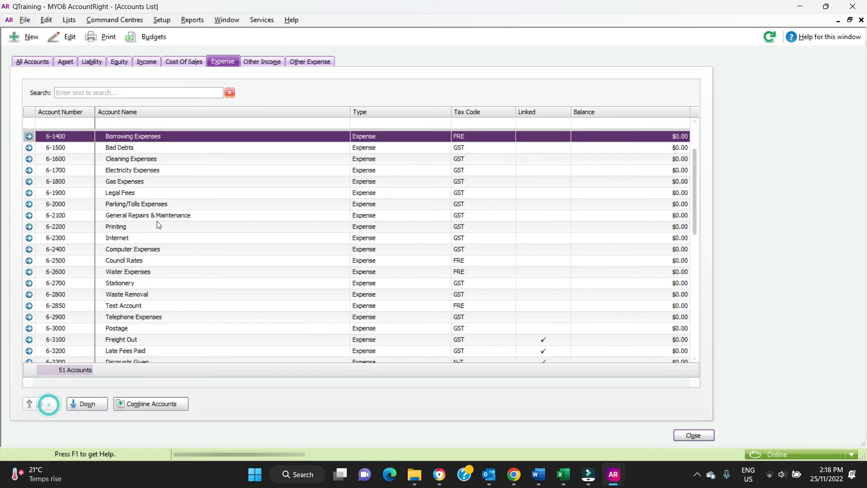
left_click(42, 403)
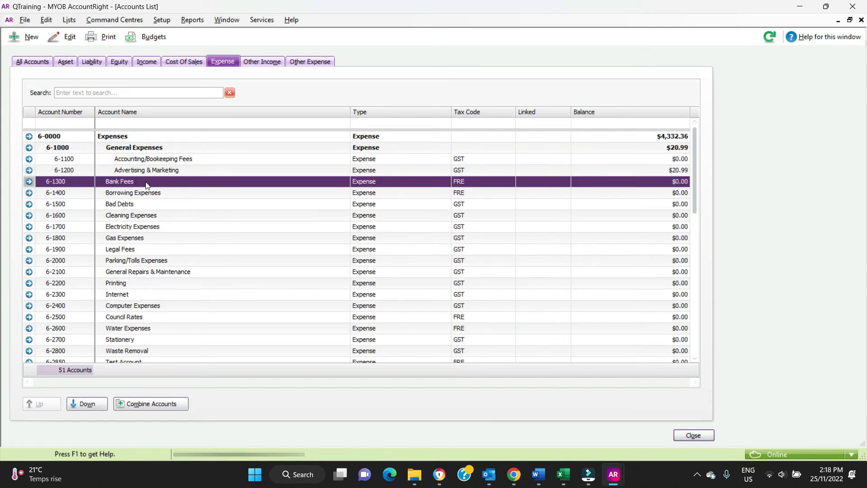
mouse_move(715, 186)
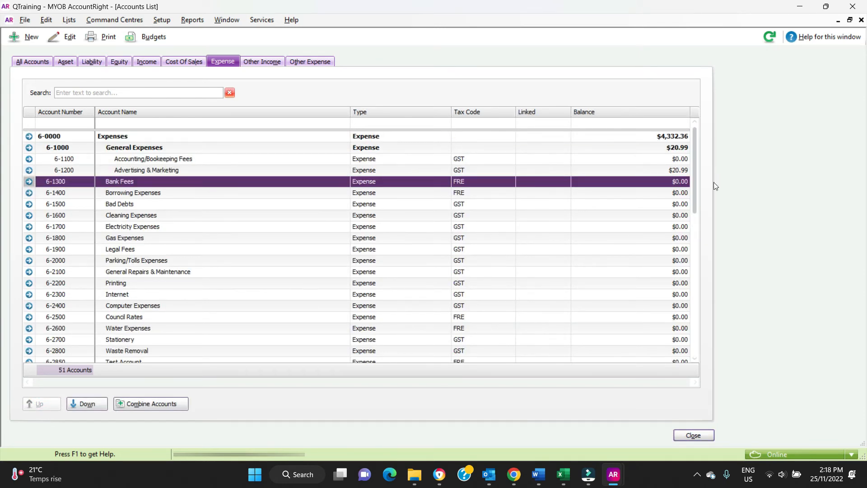
mouse_move(621, 195)
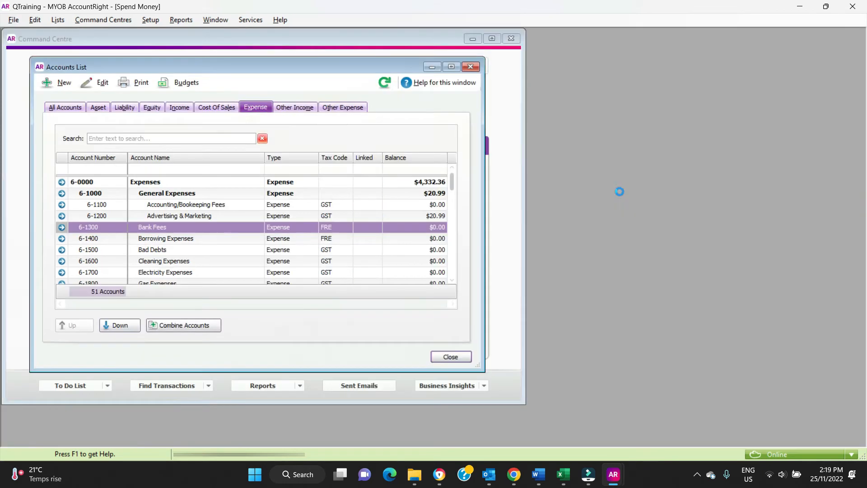
Enter the $20.00 Spend Money payment details with memo Bank fees.
left_click(450, 356)
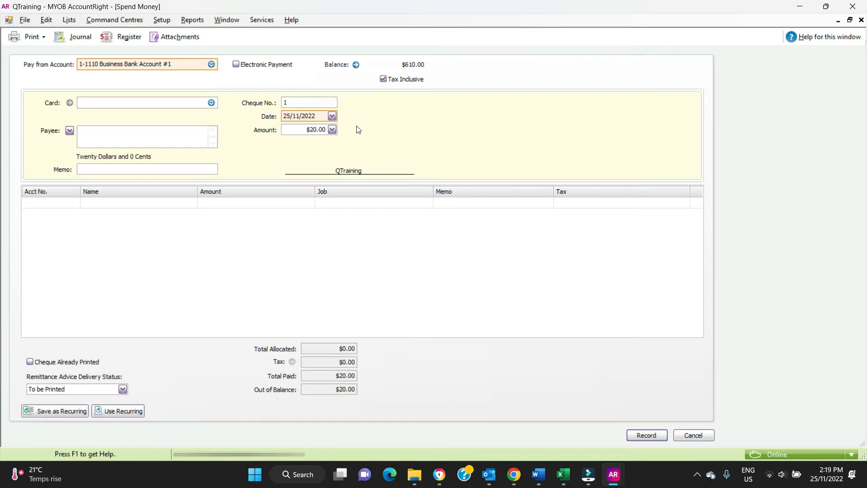
type("Bank fees")
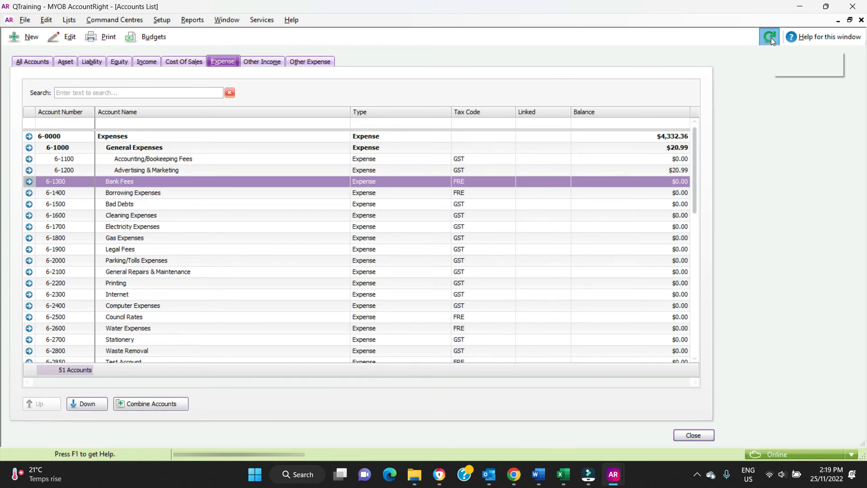
Refresh the Accounts List so Bank Fees shows $20.00, then bring up the Profit & Loss Statement report.
left_click(768, 36)
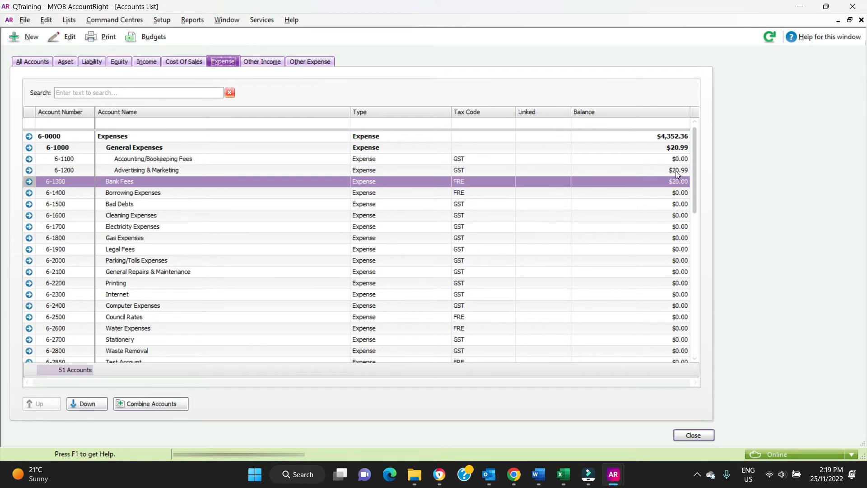
mouse_move(503, 182)
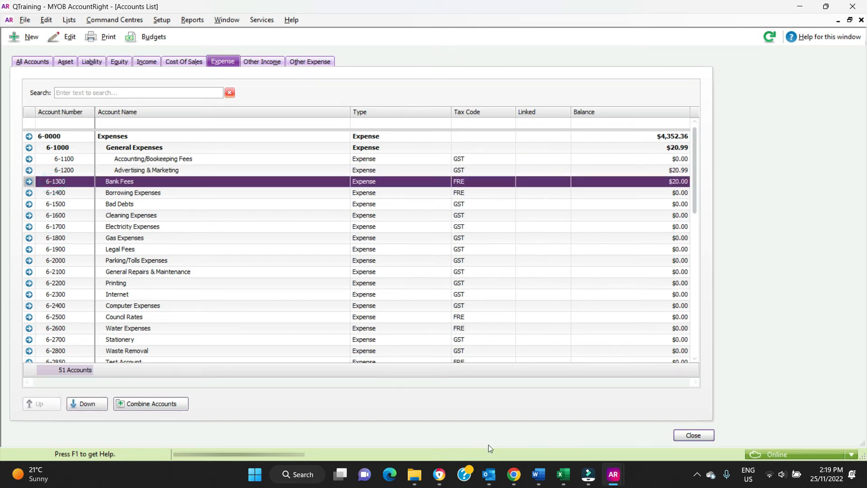
left_click(693, 435)
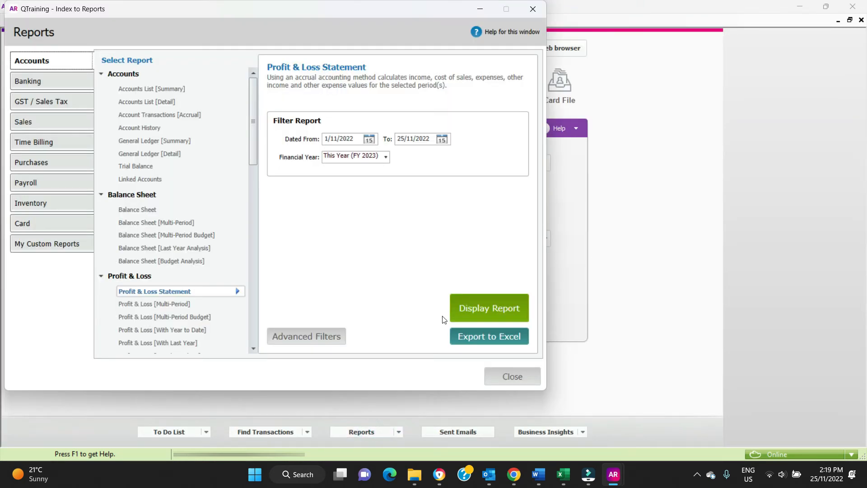
Display the Profit & Loss for 1/11–25/11/2022 showing Bank Fees $20.00 above Payroll Expenses.
left_click(488, 308)
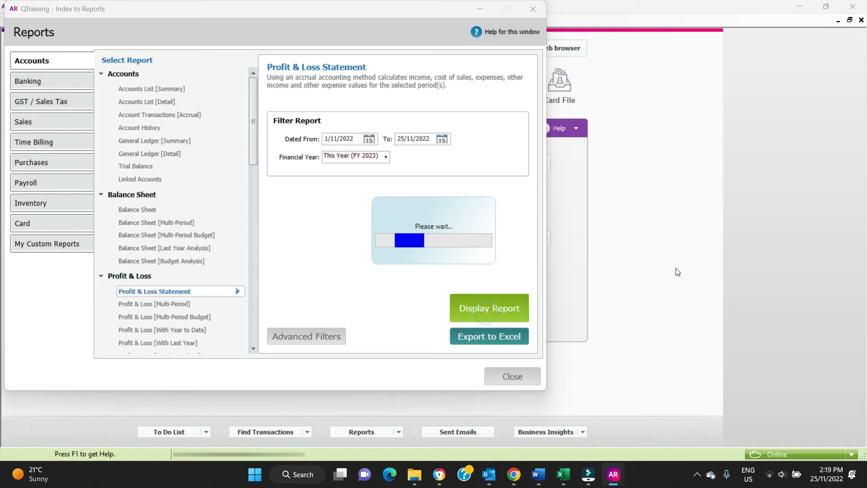
left_click(488, 308)
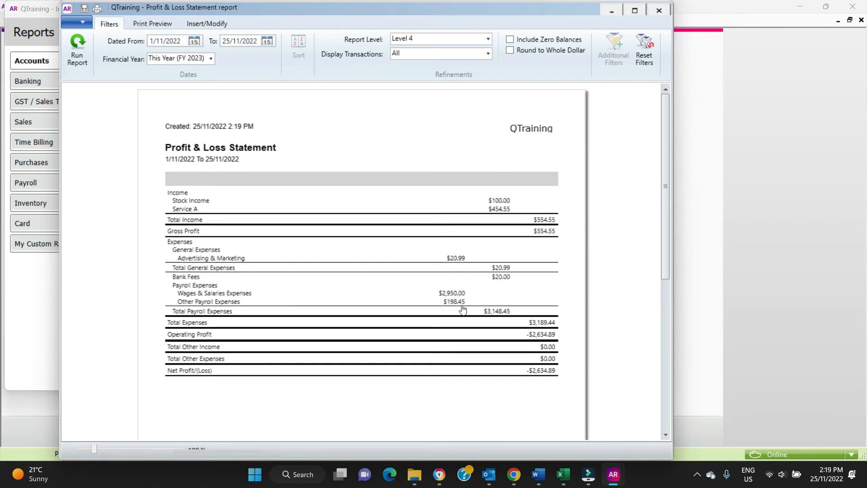
mouse_move(506, 283)
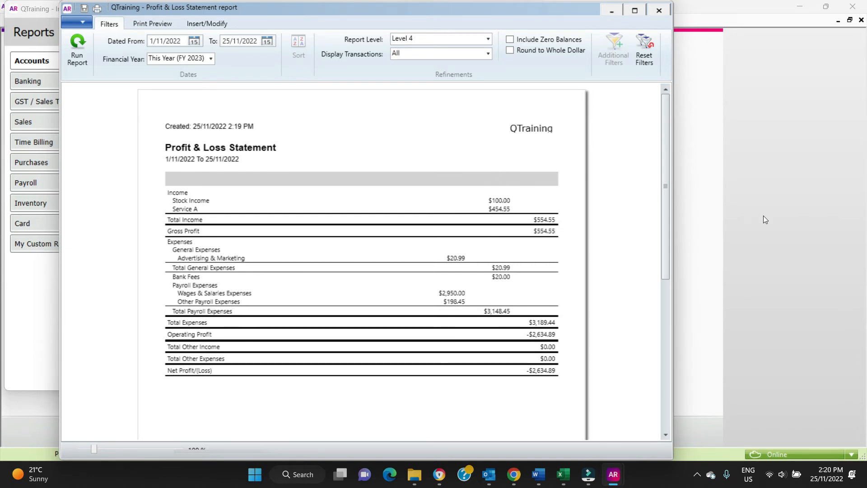
mouse_move(508, 267)
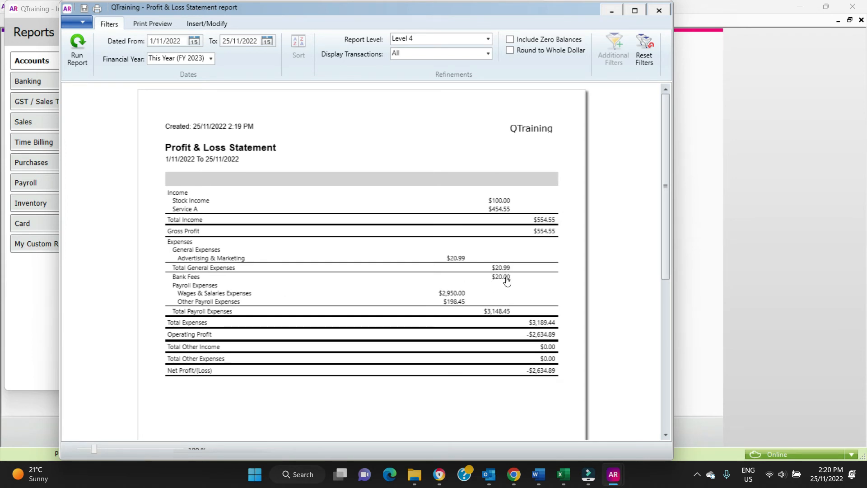
mouse_move(446, 300)
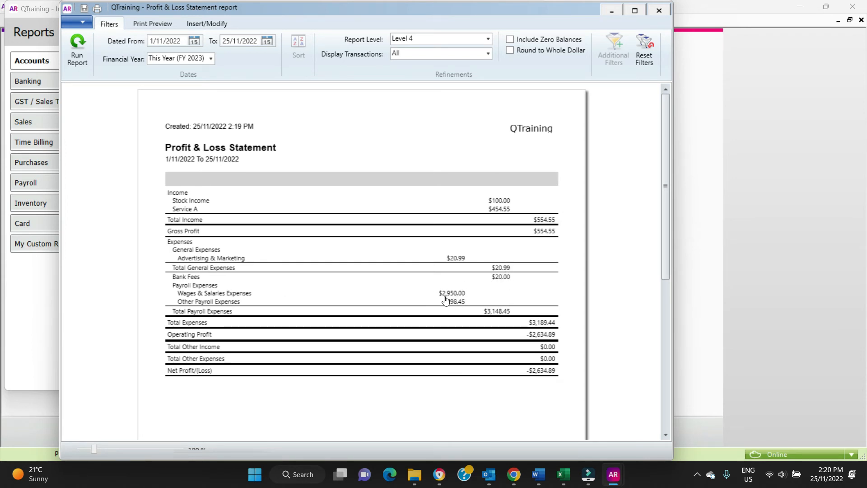
mouse_move(726, 208)
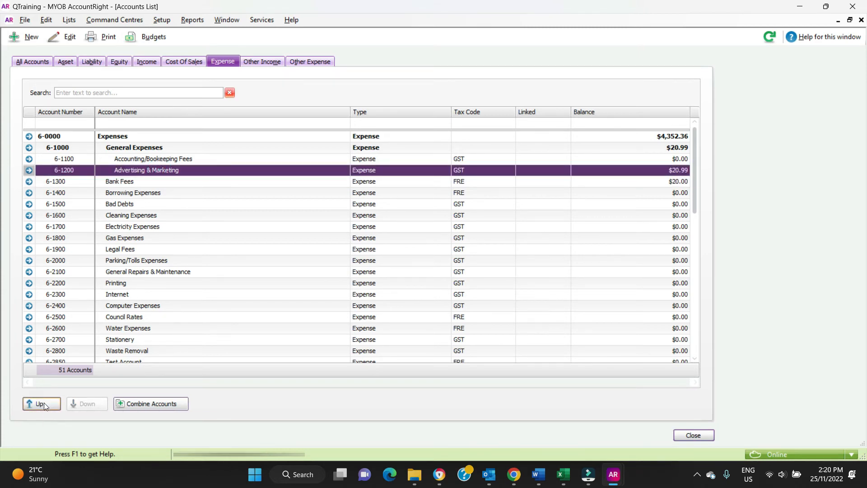
Raise 6-1200 Advertising & Marketing to level 2, leaving General Expenses at $0.00, and return to the report.
left_click(41, 403)
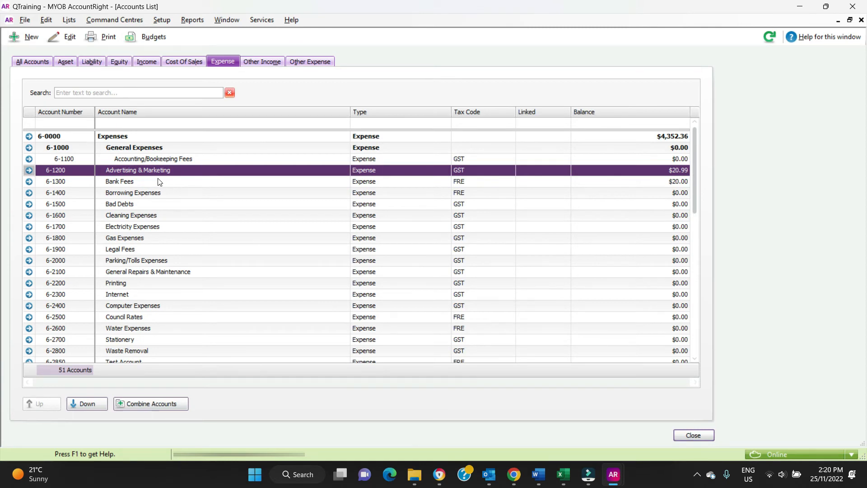
scroll("down", 3)
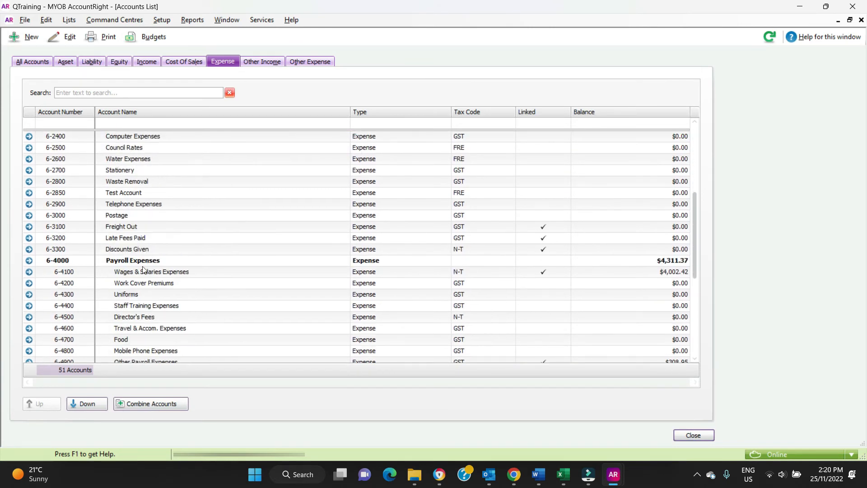
left_click(150, 272)
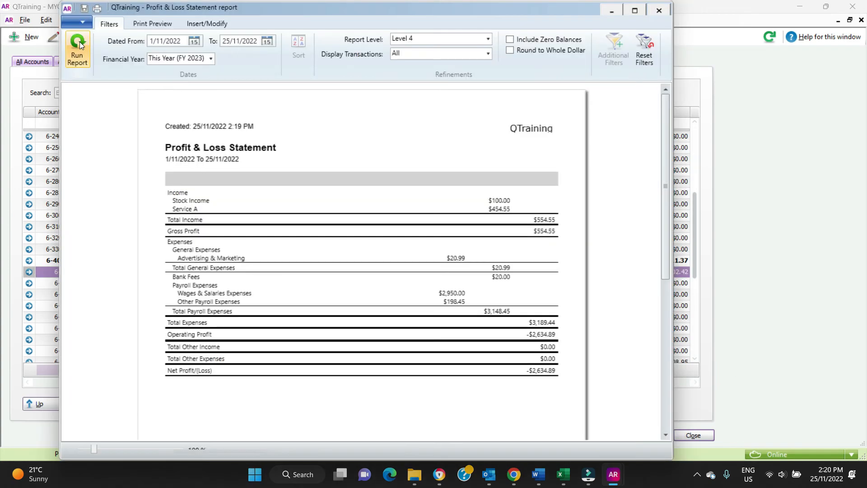
Rerun the Profit & Loss showing Advertising & Marketing $20.99 under Expenses, then return to the Accounts List.
left_click(78, 50)
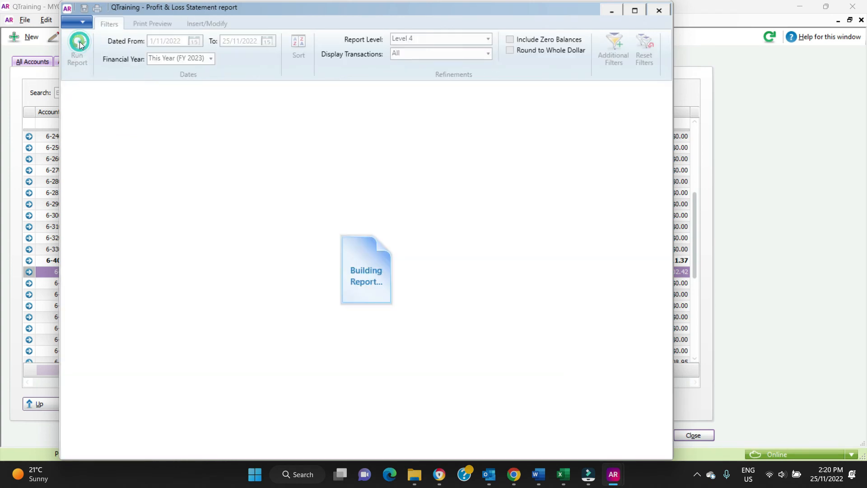
left_click(77, 50)
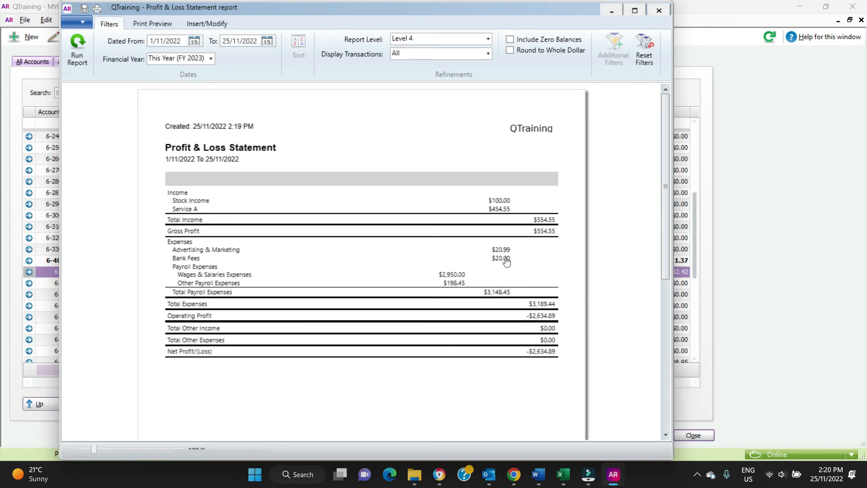
mouse_move(452, 277)
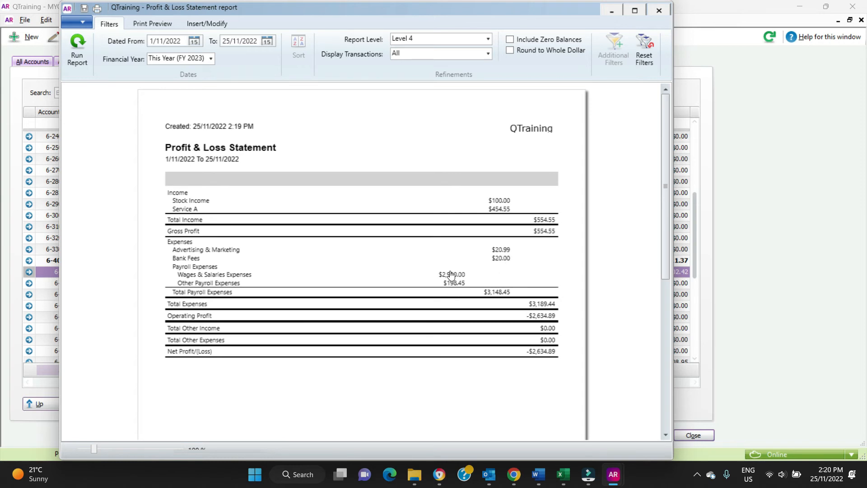
mouse_move(179, 268)
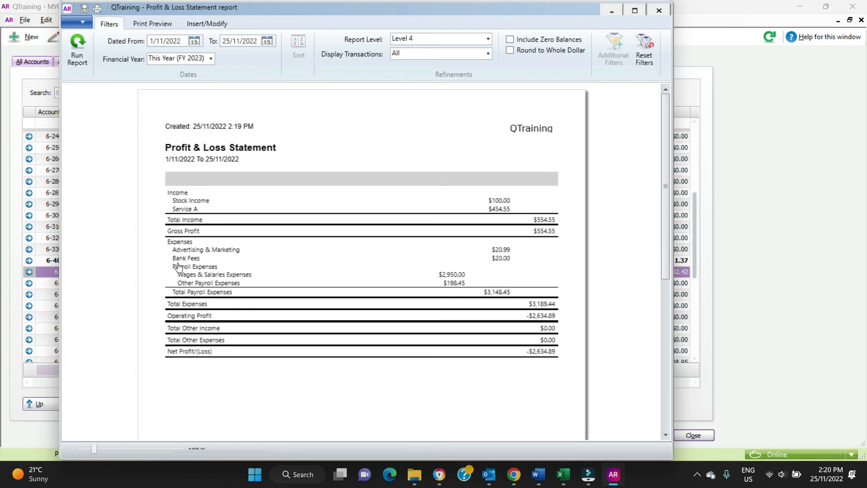
mouse_move(294, 269)
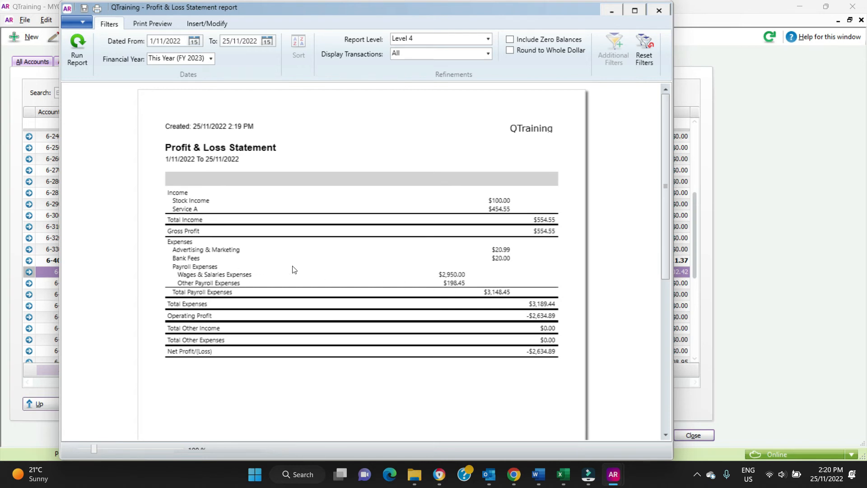
mouse_move(457, 277)
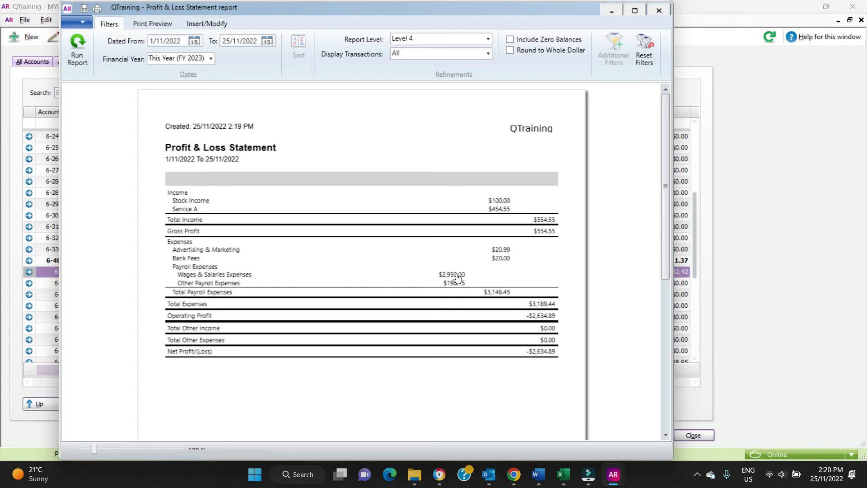
mouse_move(511, 297)
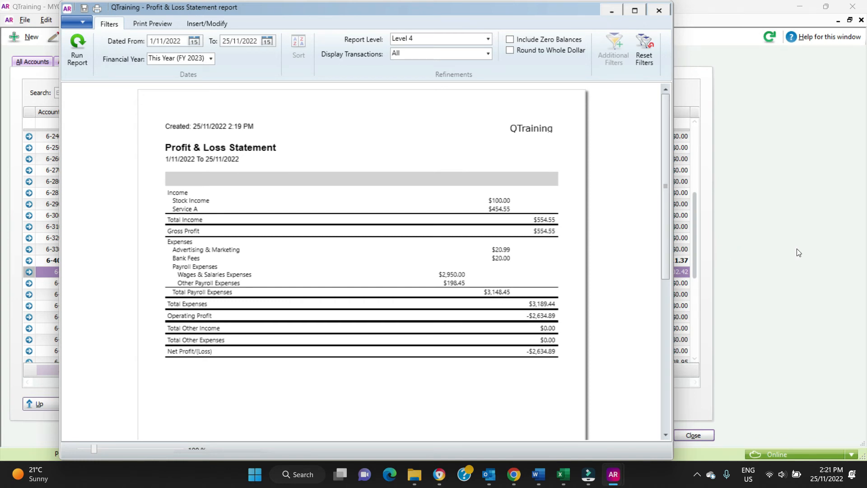
mouse_move(455, 283)
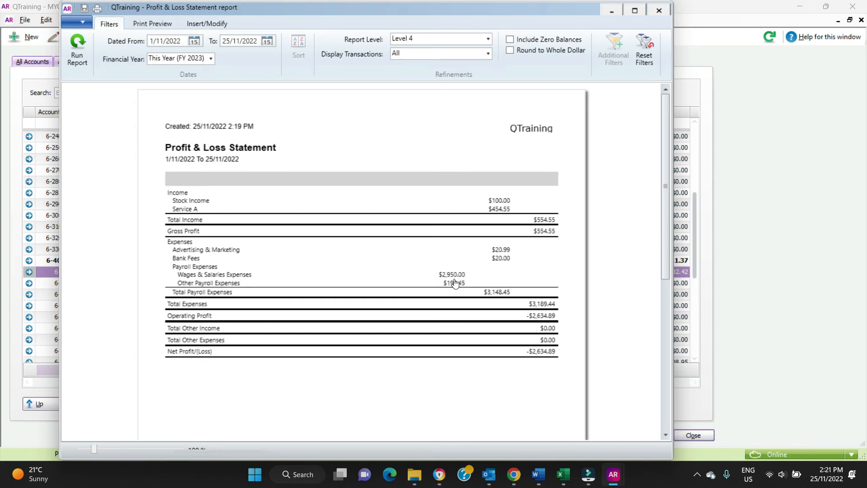
mouse_move(403, 287)
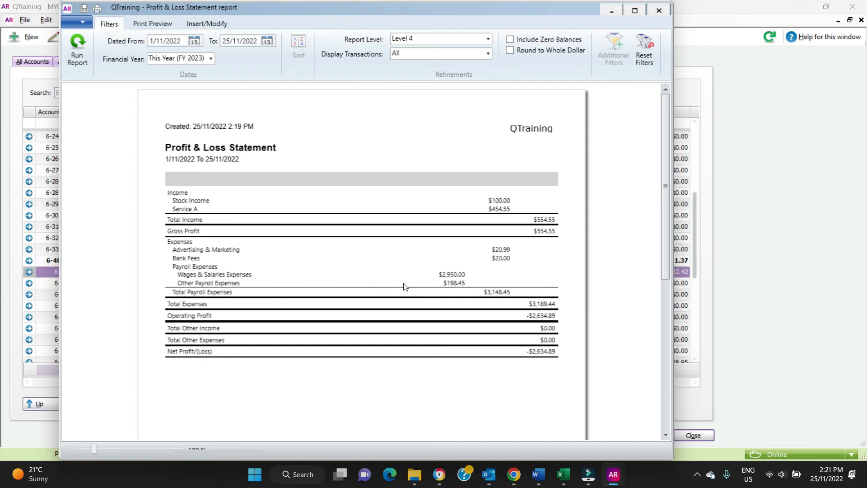
left_click(693, 435)
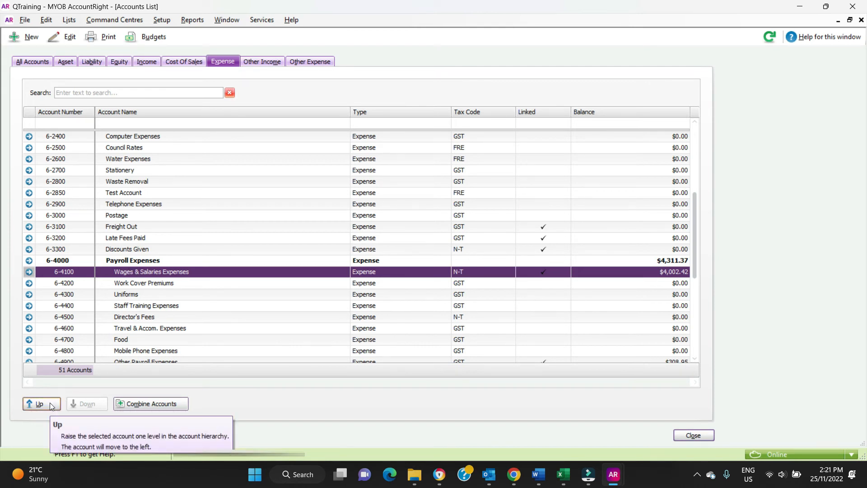
Raise 6-4100 Wages & Salaries Expenses one level so Payroll Expenses shows $0.00.
scroll("down", 3)
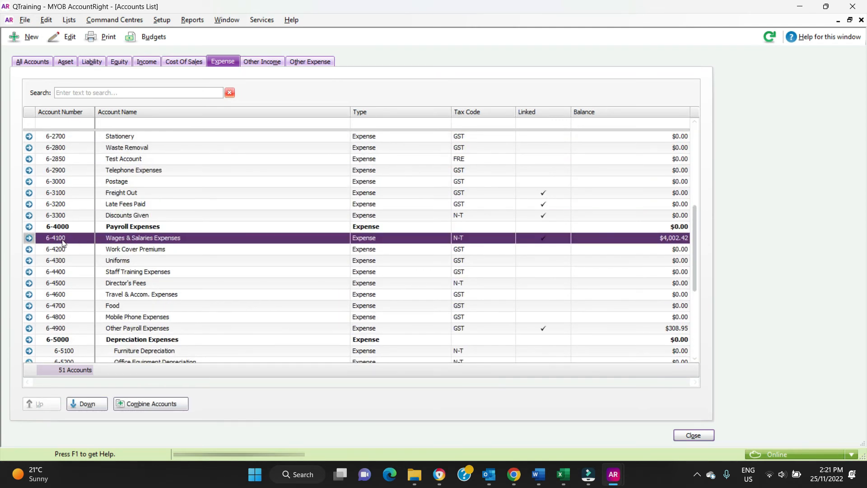
mouse_move(51, 286)
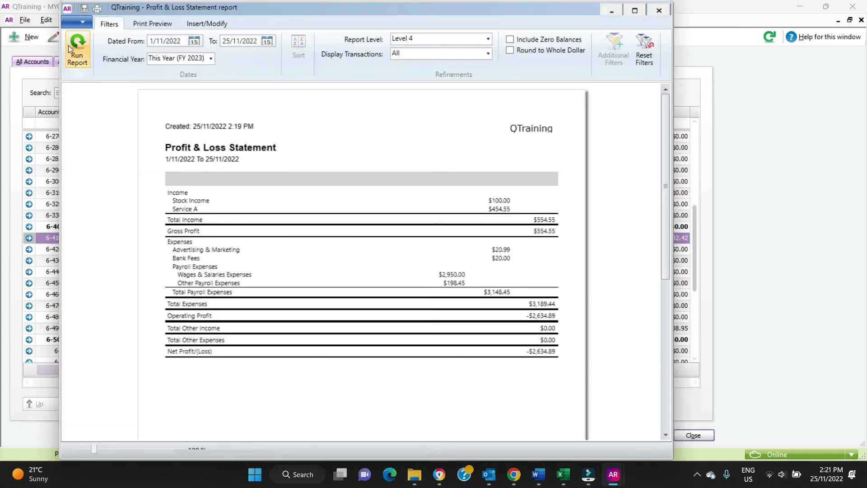
mouse_move(78, 49)
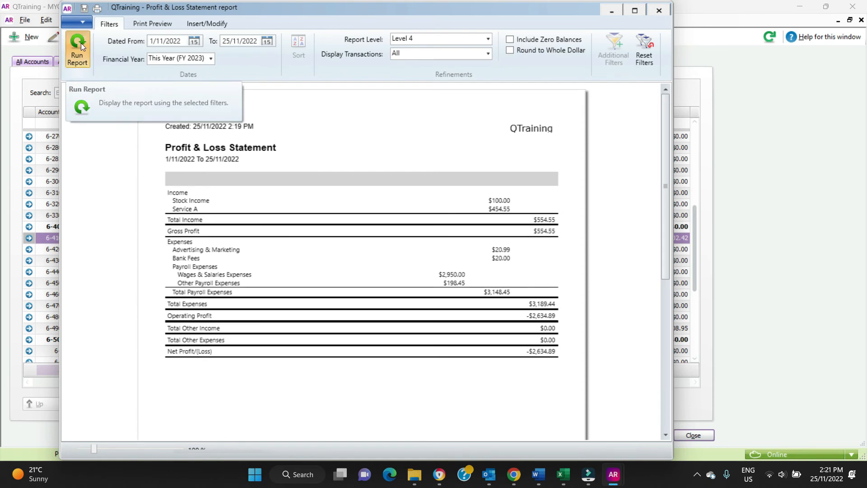
Rerun the Profit & Loss so Wages & Salaries and Other Payroll Expenses list directly under Expenses.
left_click(77, 50)
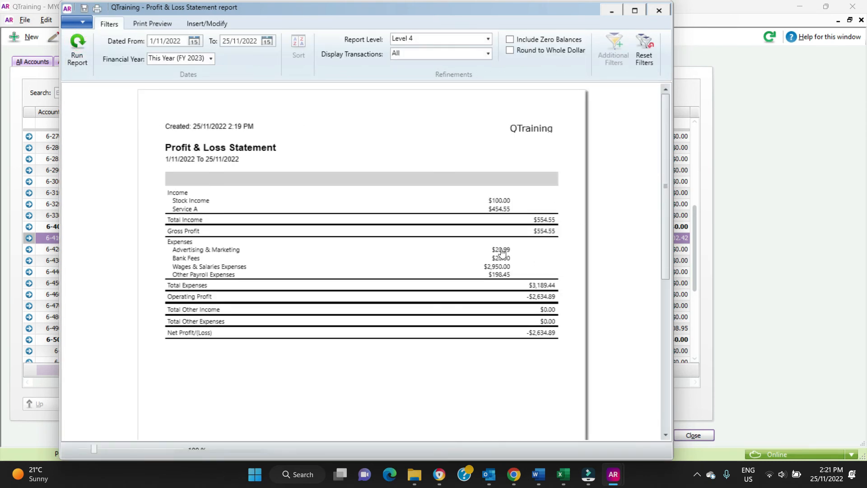
mouse_move(504, 292)
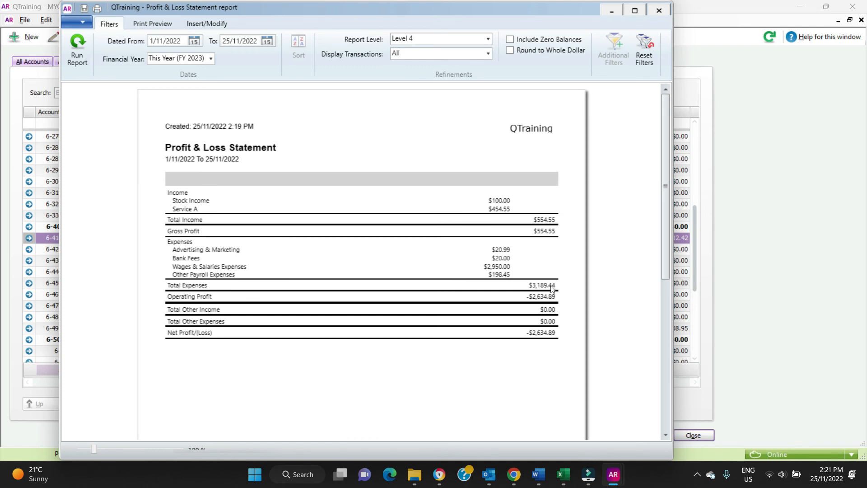
mouse_move(820, 249)
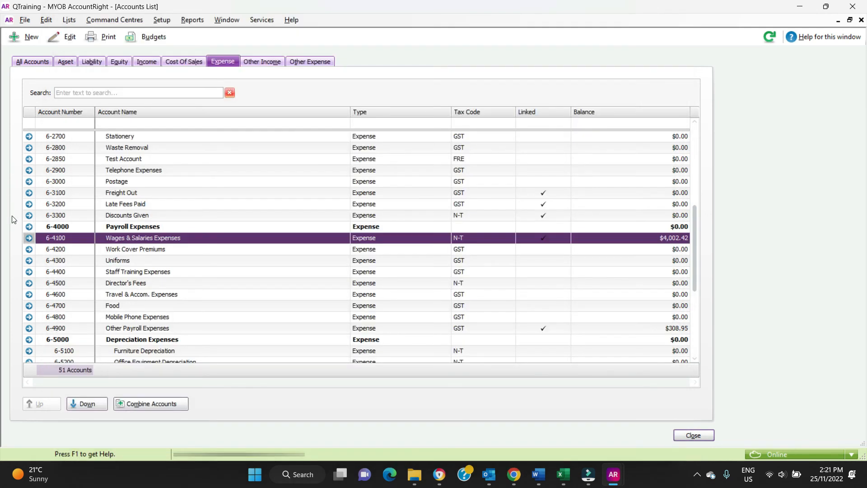
Back in the Accounts List, lower Other Payroll Expenses under 6-4000 Payroll Expenses.
scroll("down", 3)
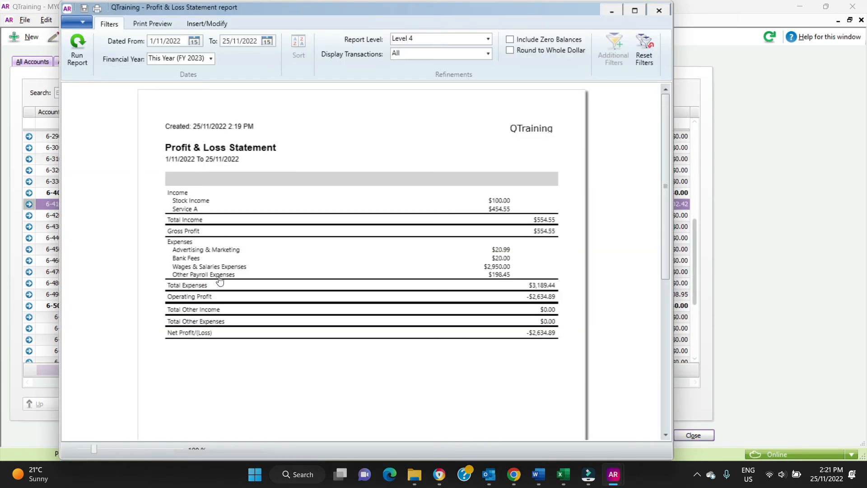
mouse_move(793, 269)
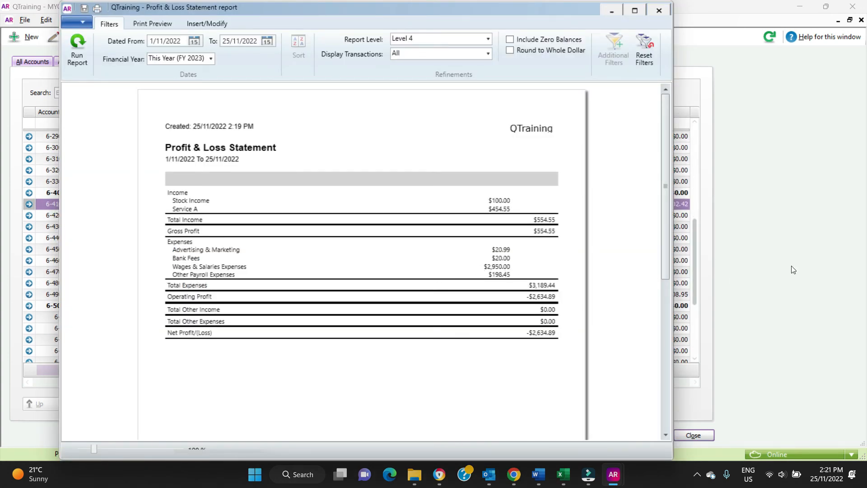
left_click(693, 435)
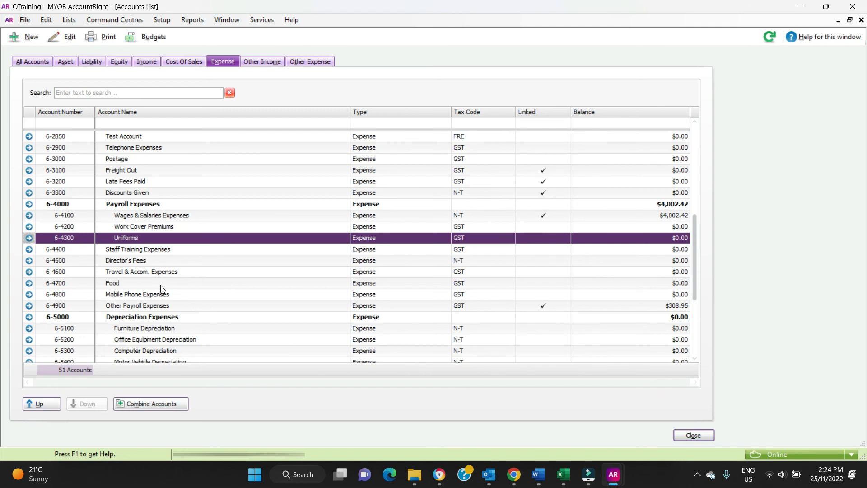
left_click(137, 305)
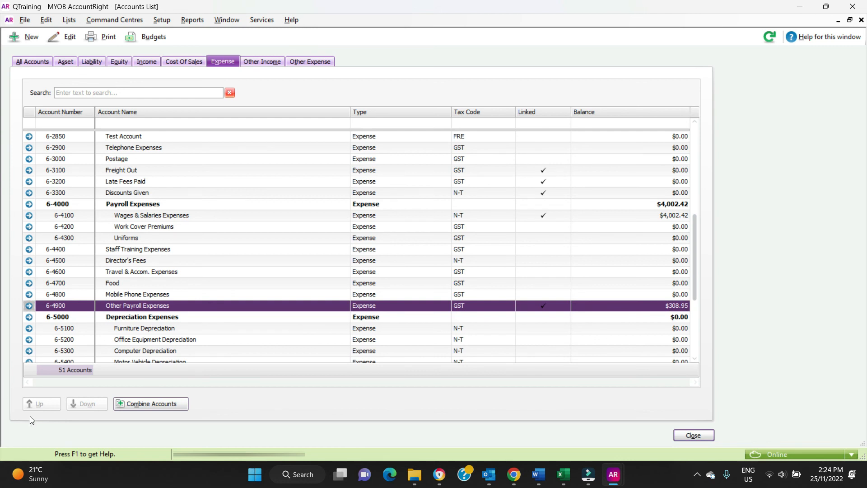
mouse_move(35, 428)
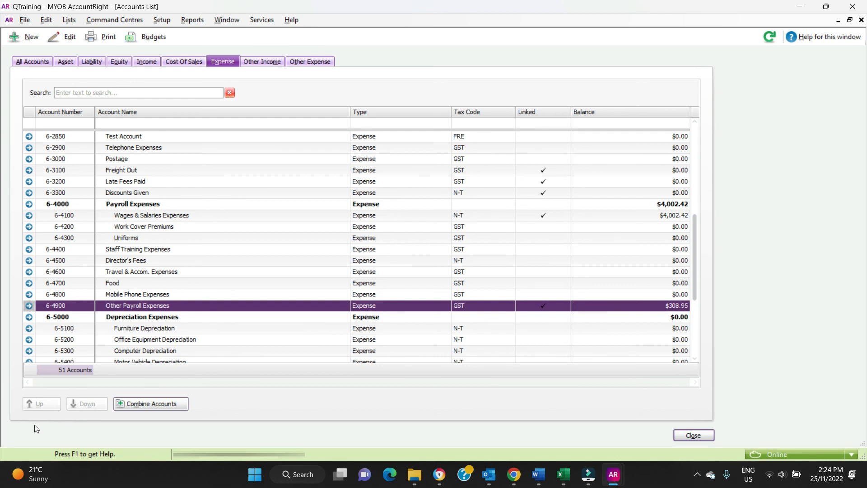
left_click(138, 249)
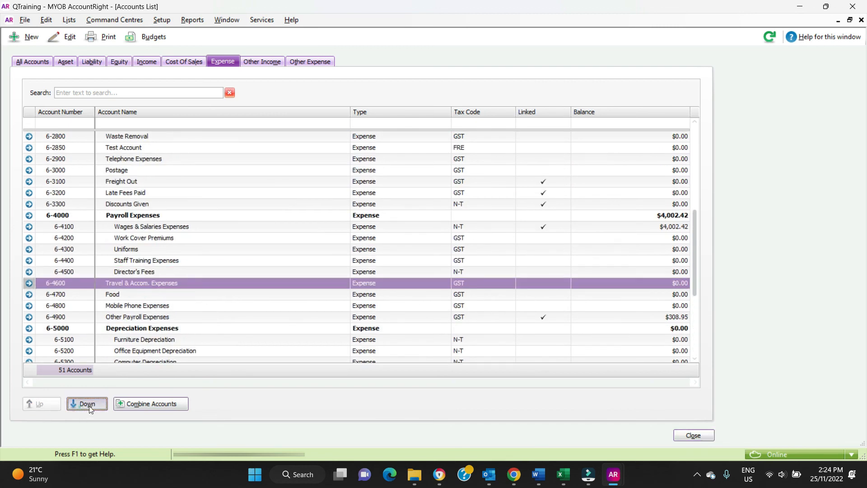
Lower the Food and Mobile Phone Expenses accounts under Payroll Expenses as well.
left_click(87, 403)
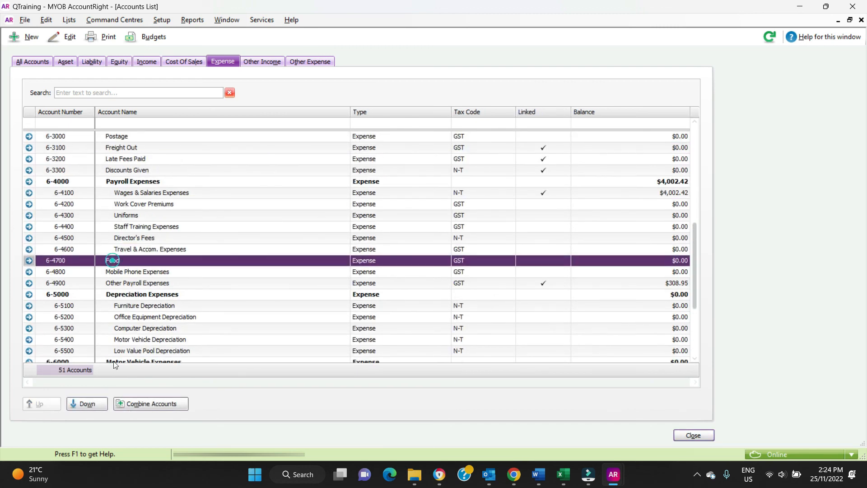
scroll("down", 3)
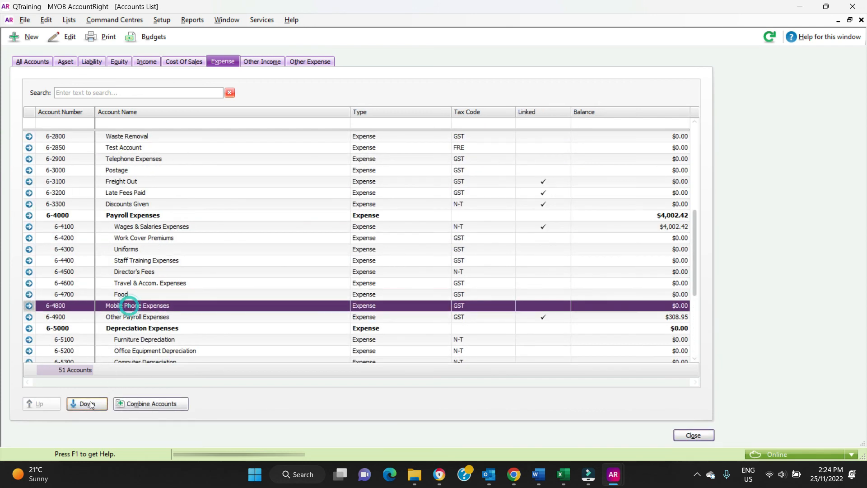
left_click(87, 403)
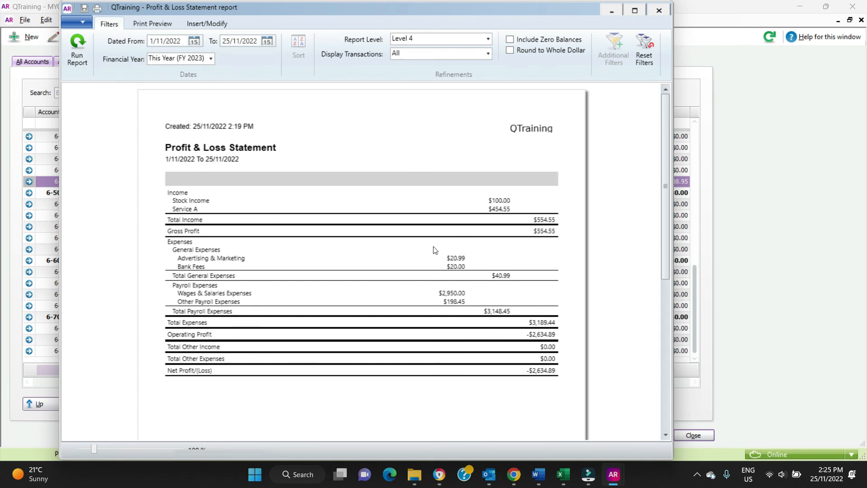
mouse_move(453, 261)
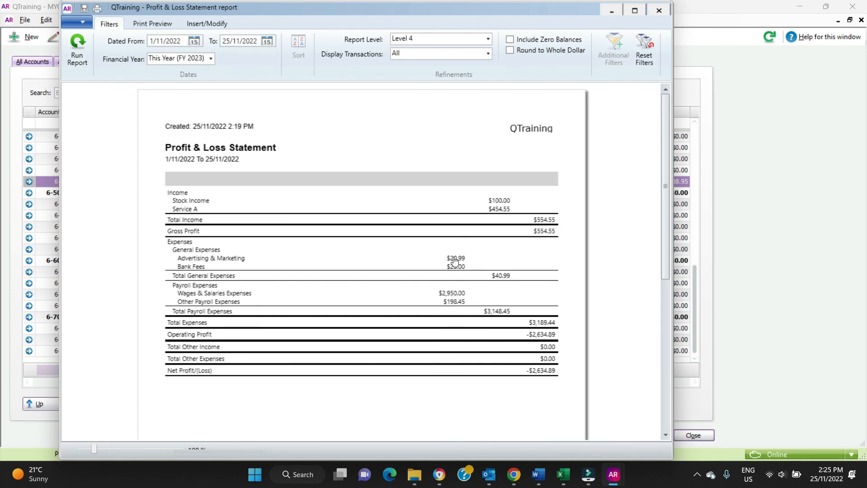
mouse_move(455, 272)
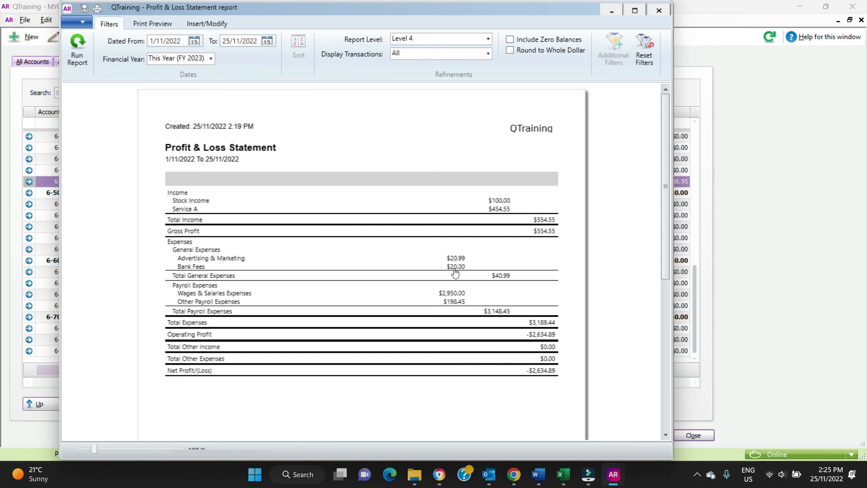
mouse_move(504, 283)
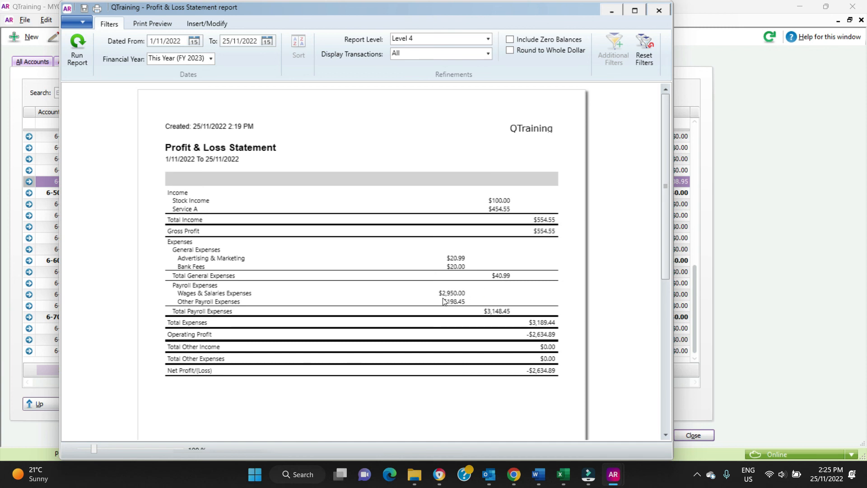
mouse_move(457, 327)
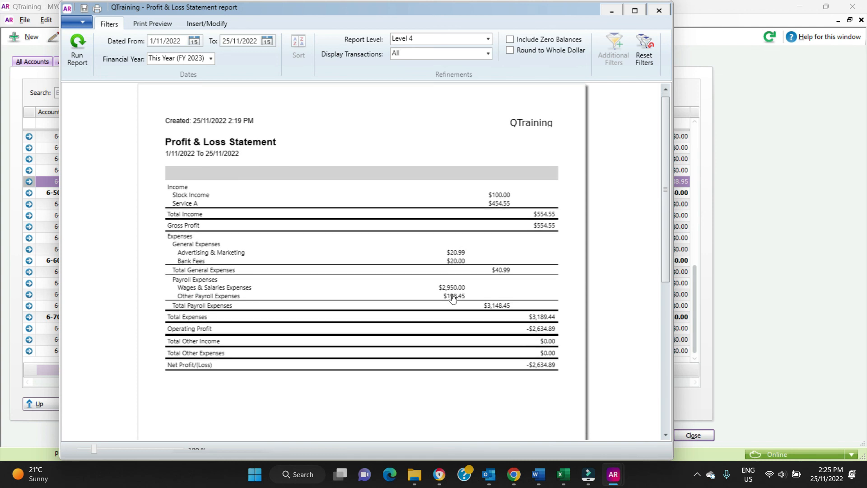
mouse_move(495, 313)
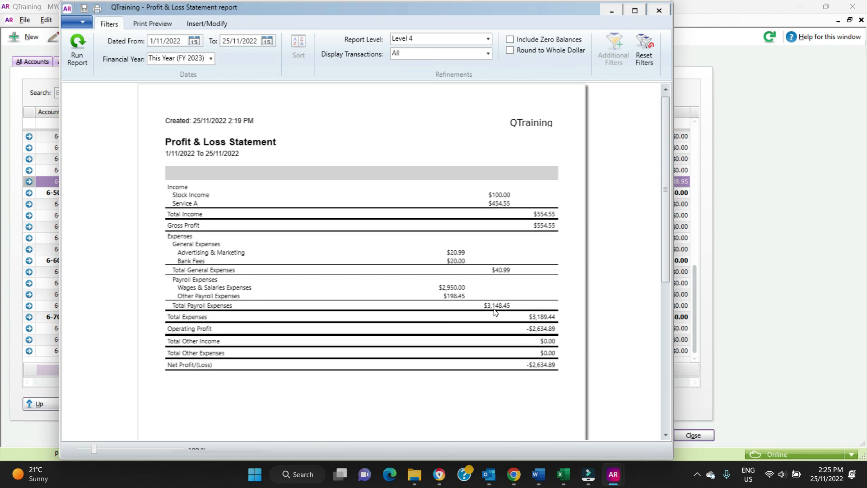
mouse_move(730, 314)
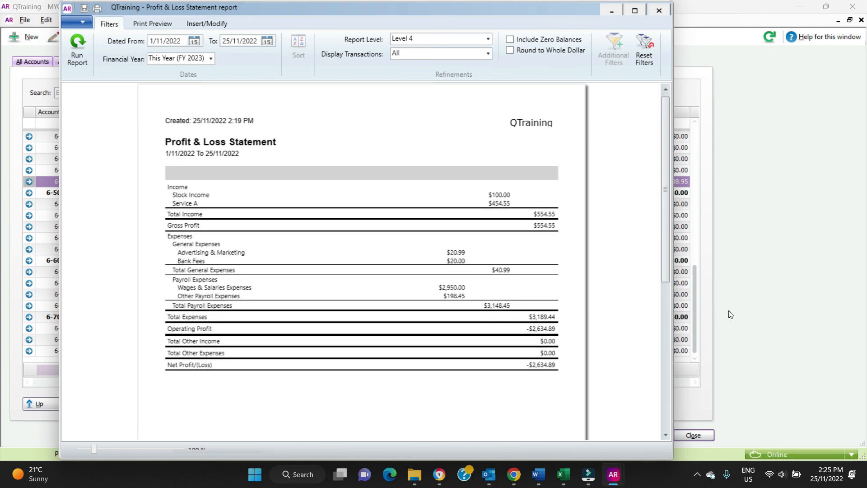
Review the report's General and Payroll subtotals, then return to the Accounts List with Other Payroll Expenses at $308.95.
left_click(693, 435)
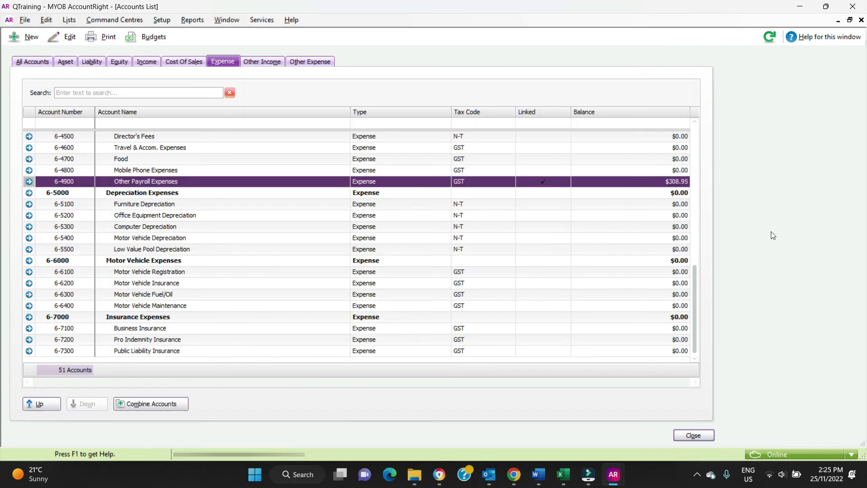